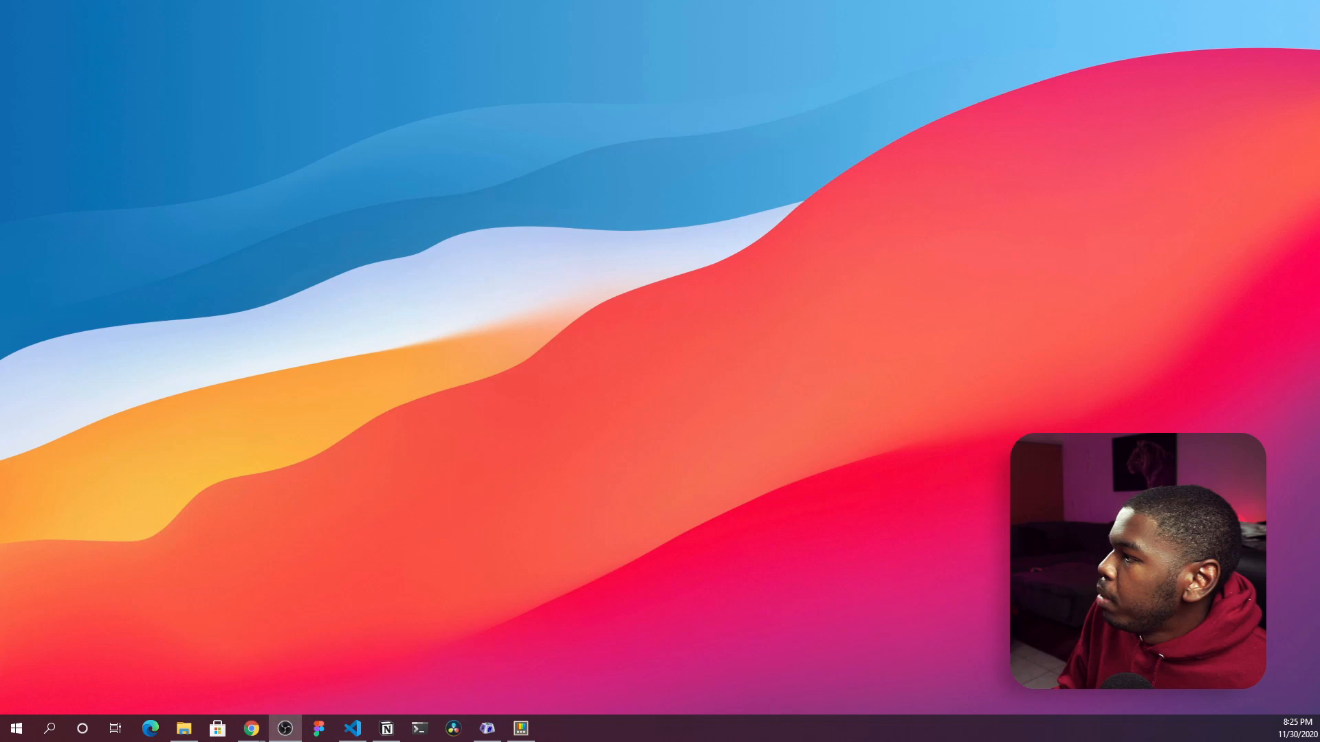
# - Bring Chrome forward showing the randyrants.com SharpKeys 3.9 post
pyautogui.click(251, 728)
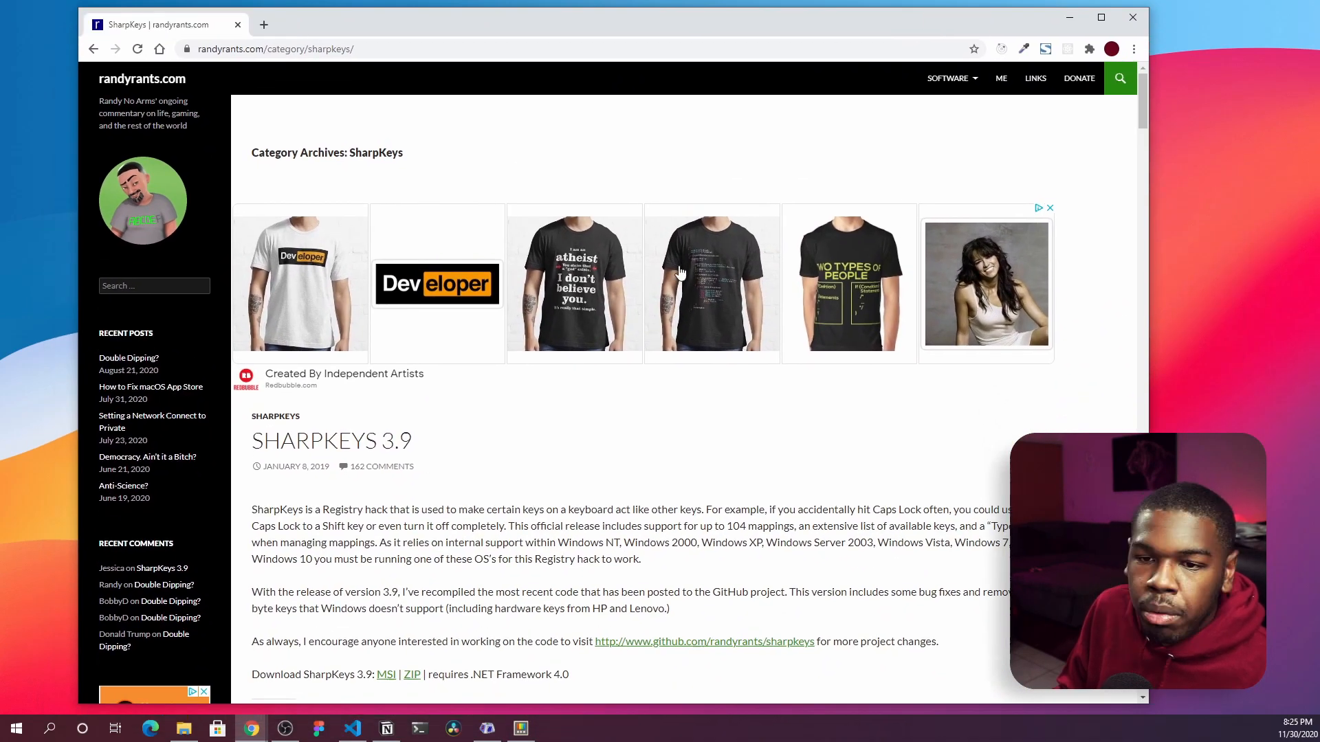
pyautogui.moveTo(509, 572)
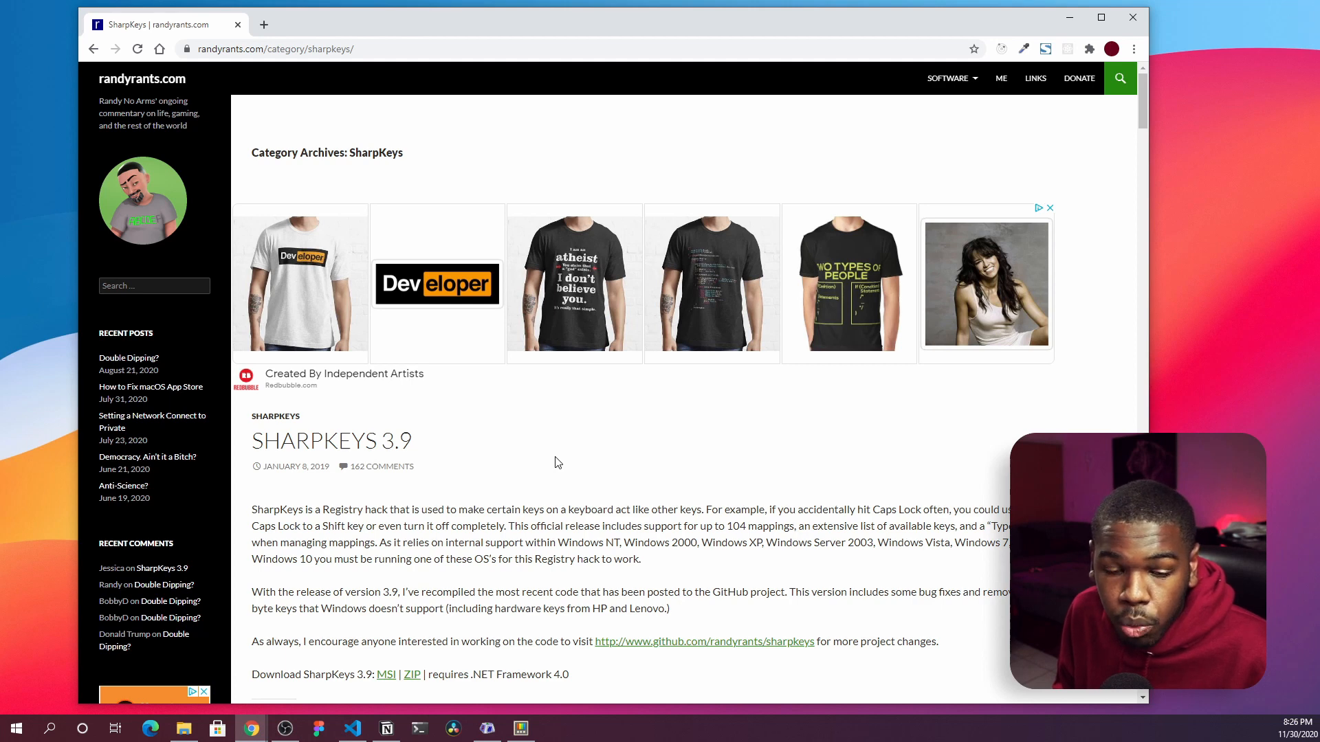
pyautogui.moveTo(477, 492)
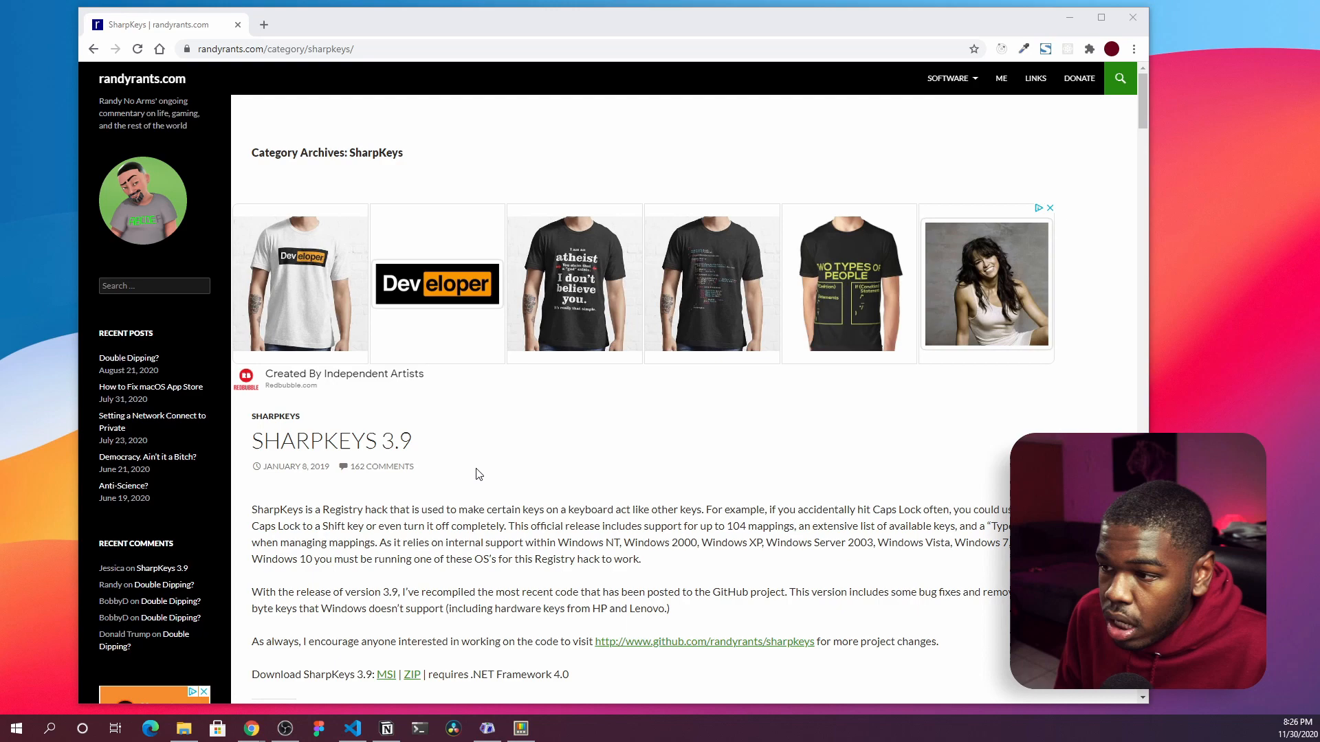
pyautogui.click(15, 728)
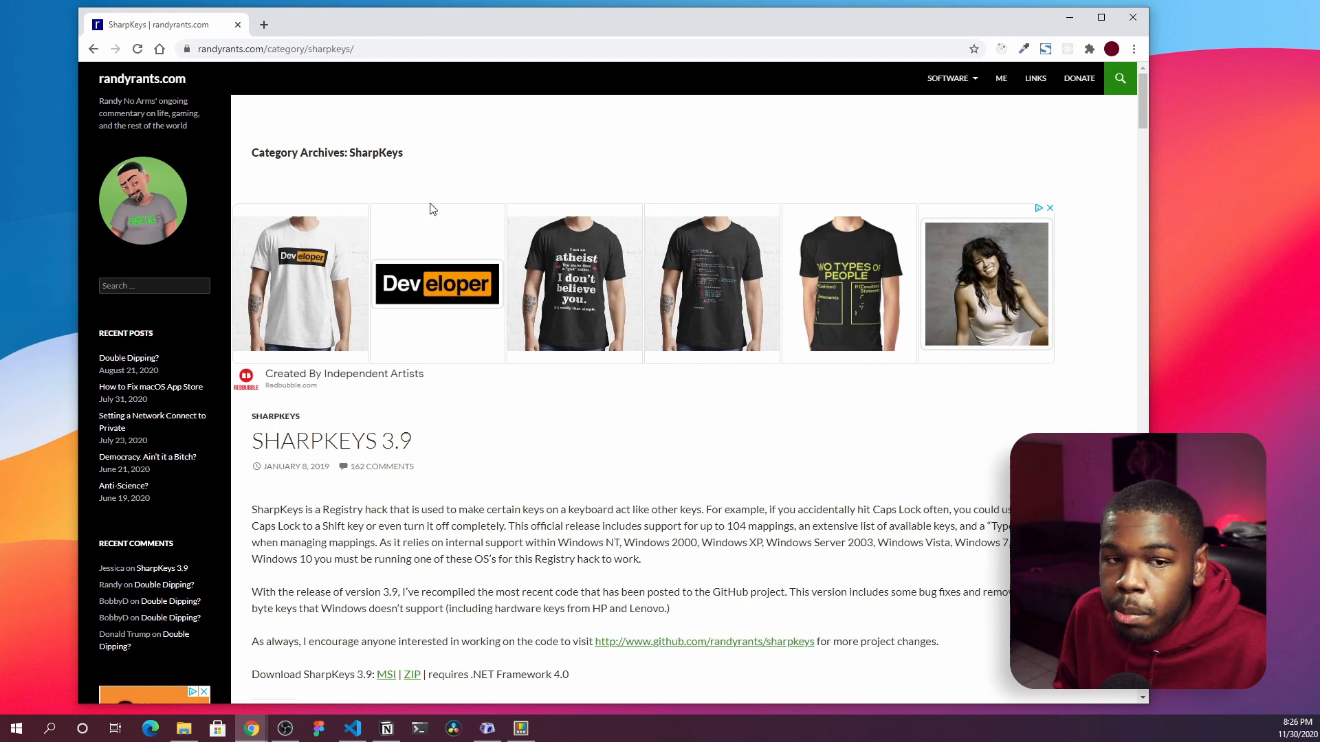
pyautogui.moveTo(460, 154)
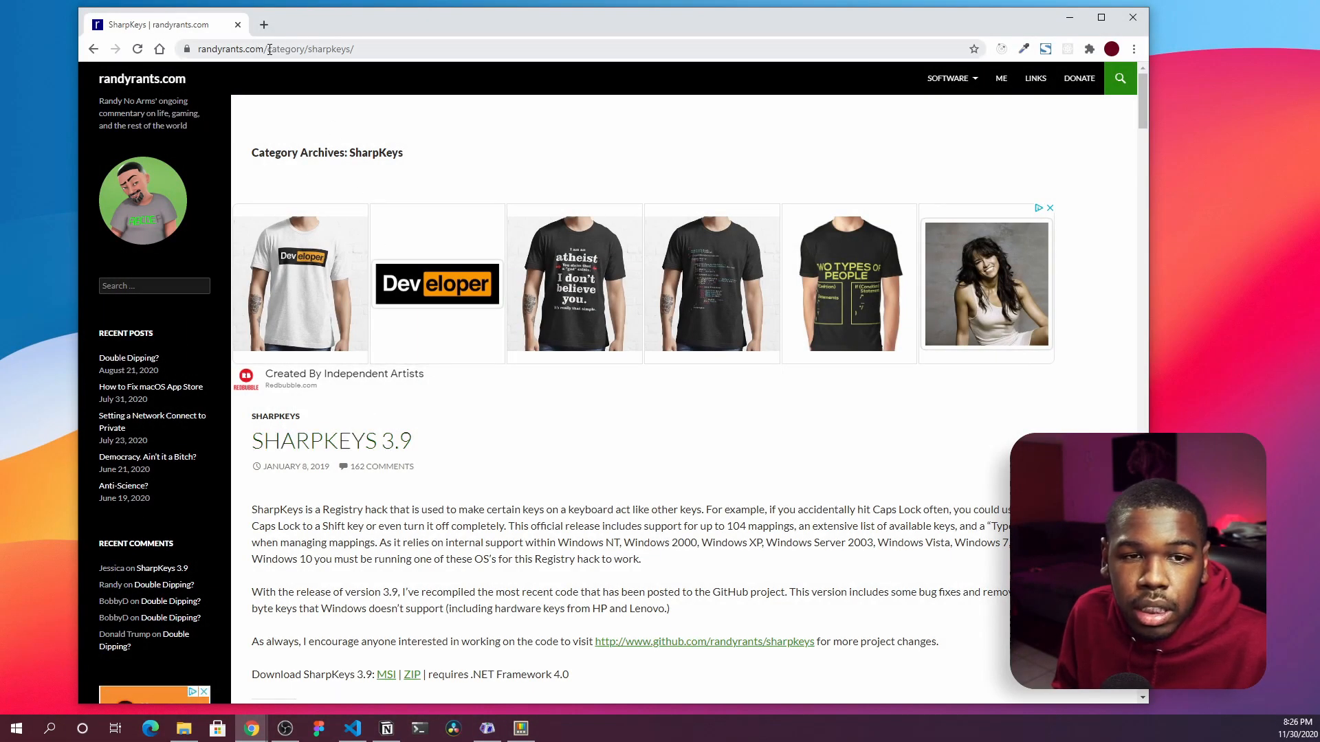
# - Download sharpkeys39.msi from the SharpKeys 3.9 post and run it past the publisher warning
pyautogui.scroll(-3)
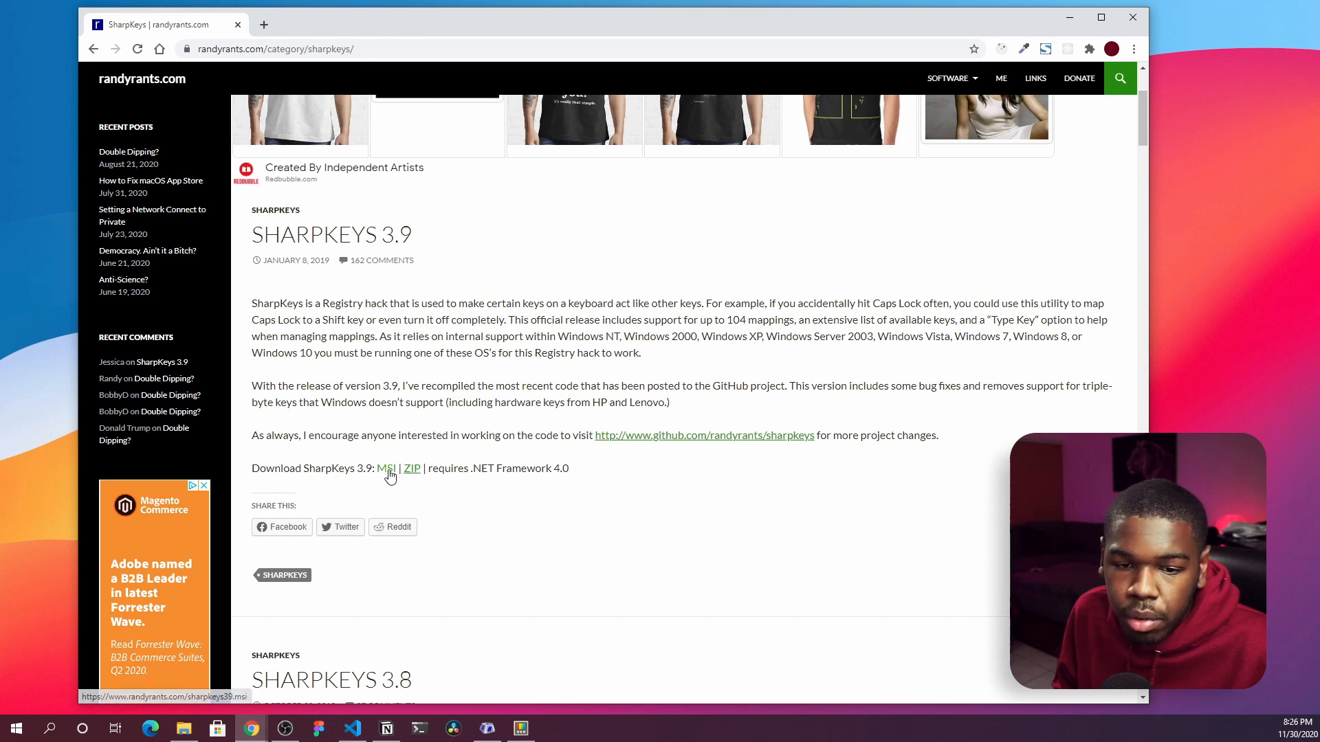
pyautogui.click(386, 469)
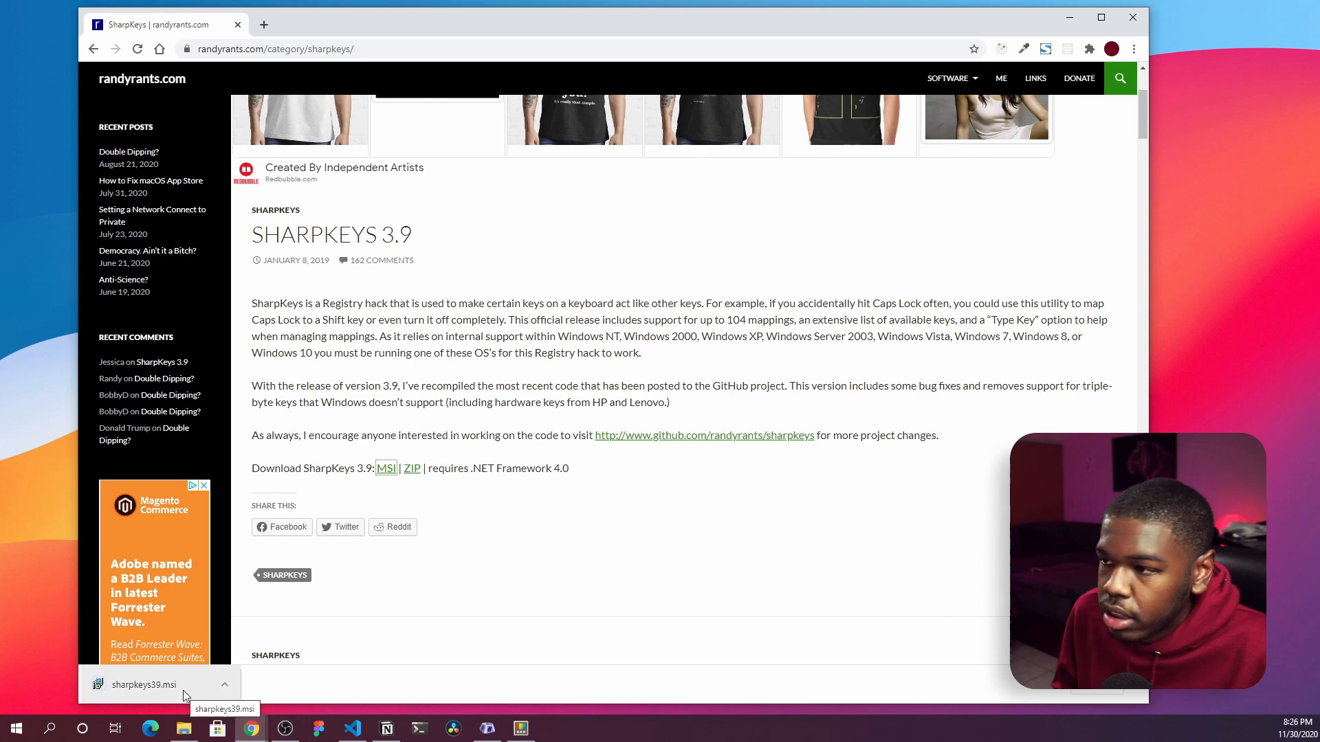
pyautogui.click(143, 685)
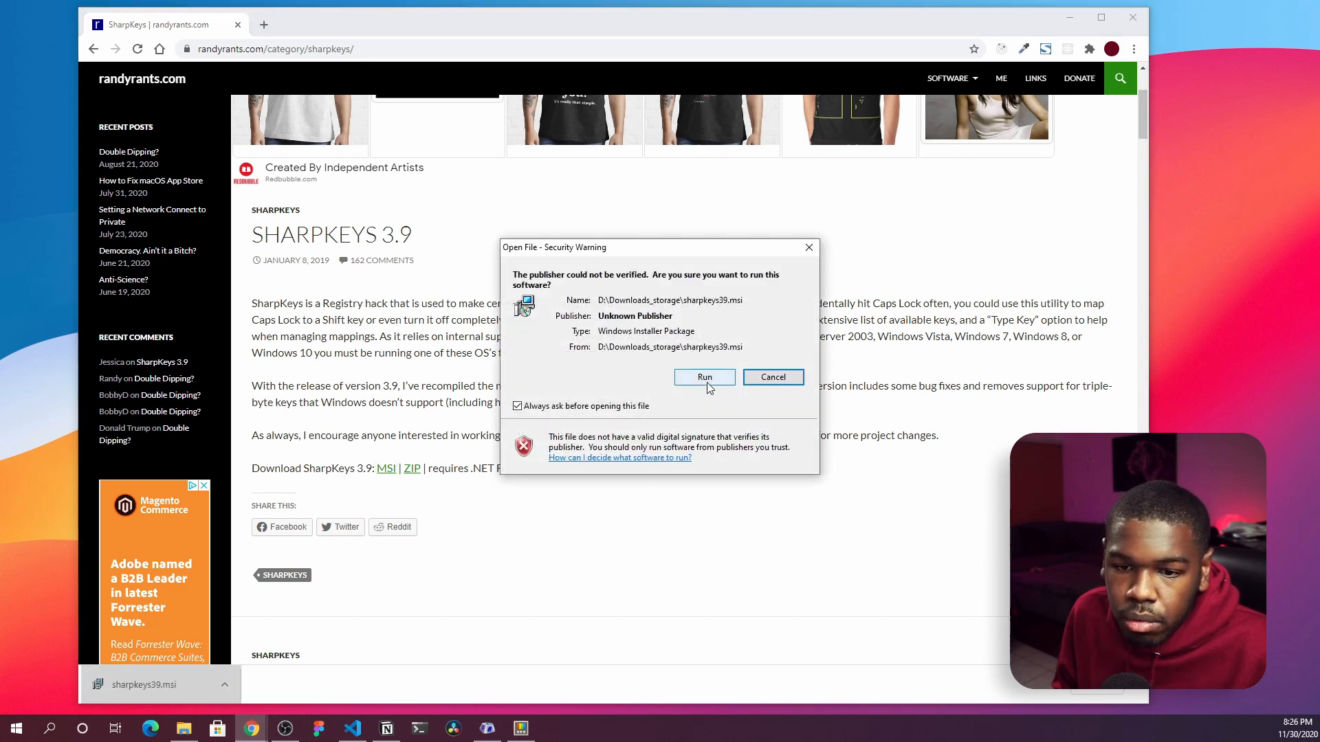
pyautogui.click(704, 378)
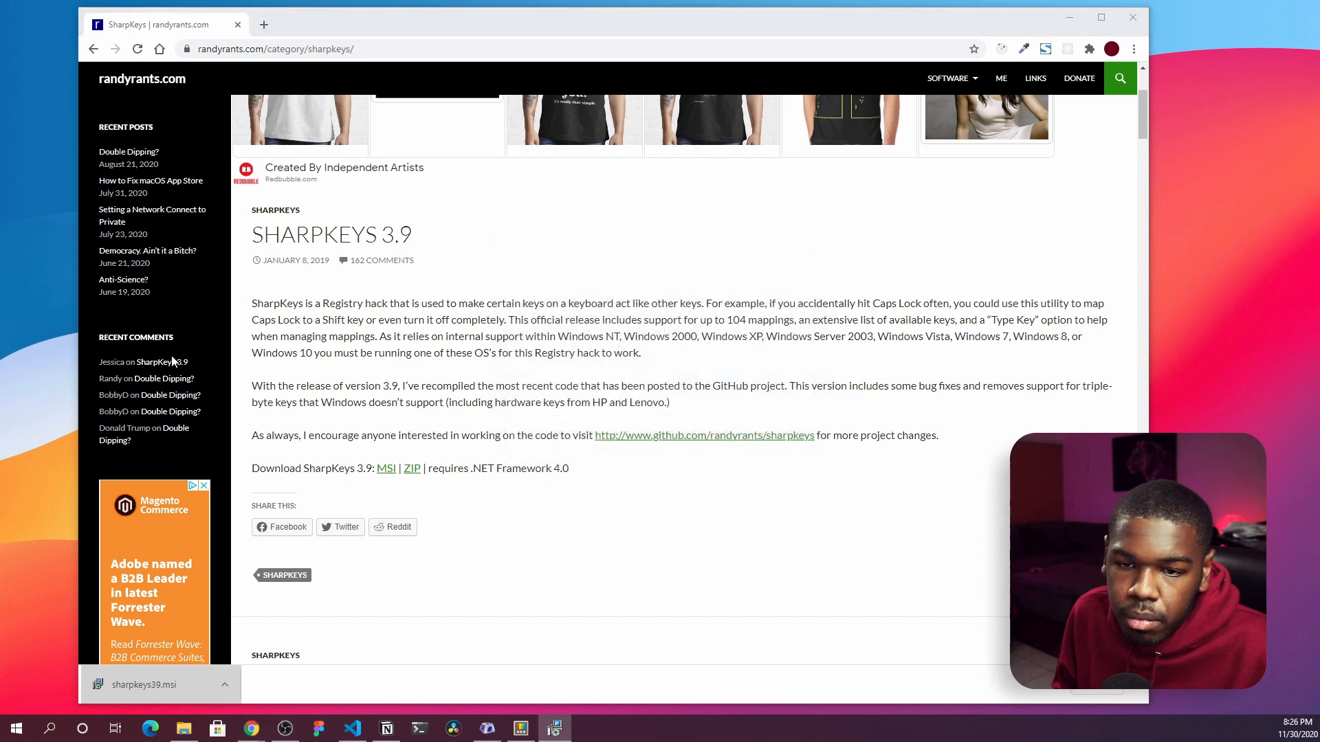
# - Accept the Welcome page and the default install folder in the SharpKeys Setup Wizard
pyautogui.click(144, 685)
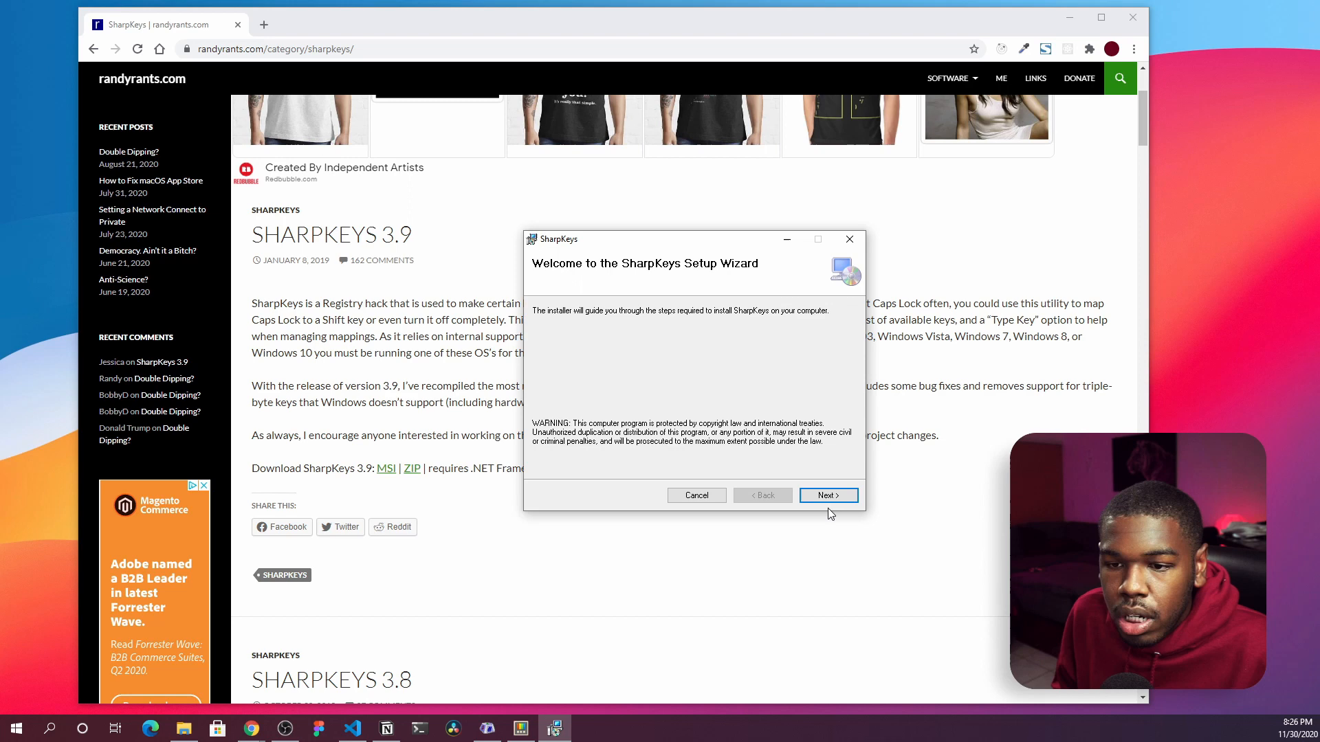
pyautogui.click(826, 495)
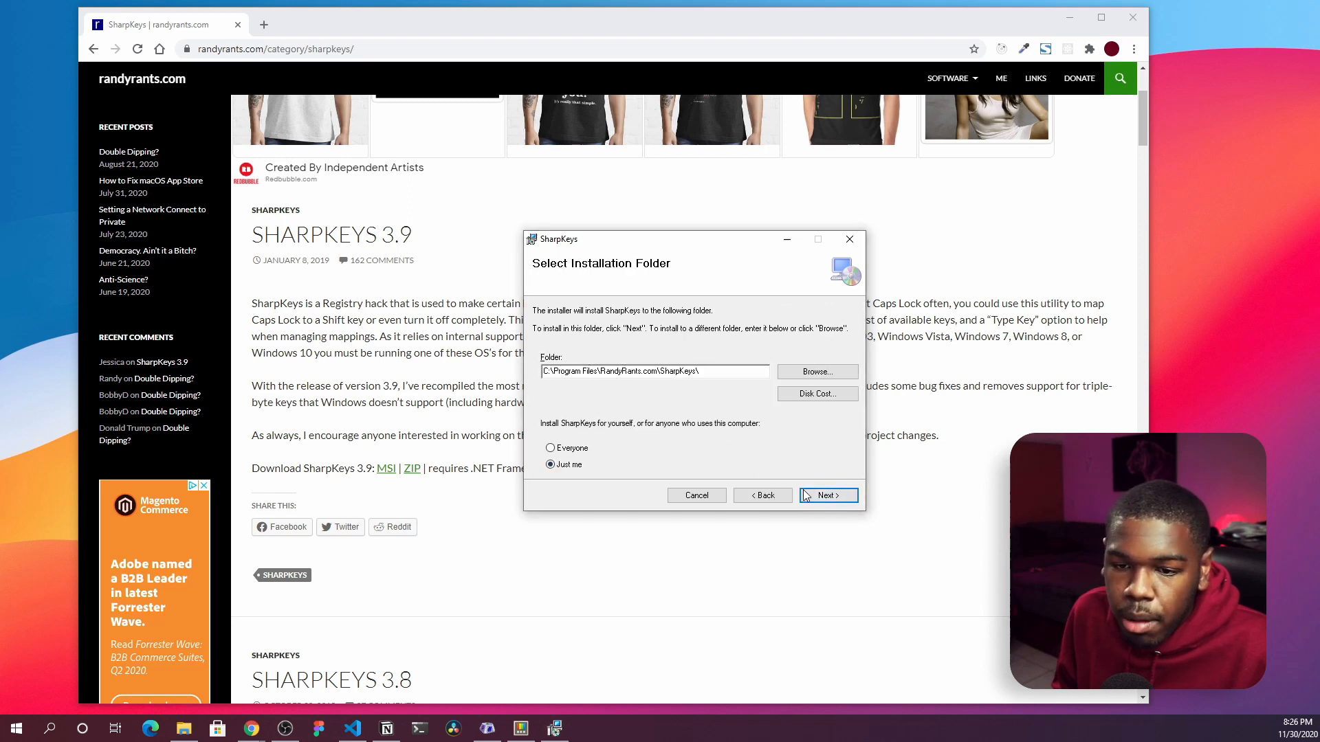
pyautogui.click(826, 495)
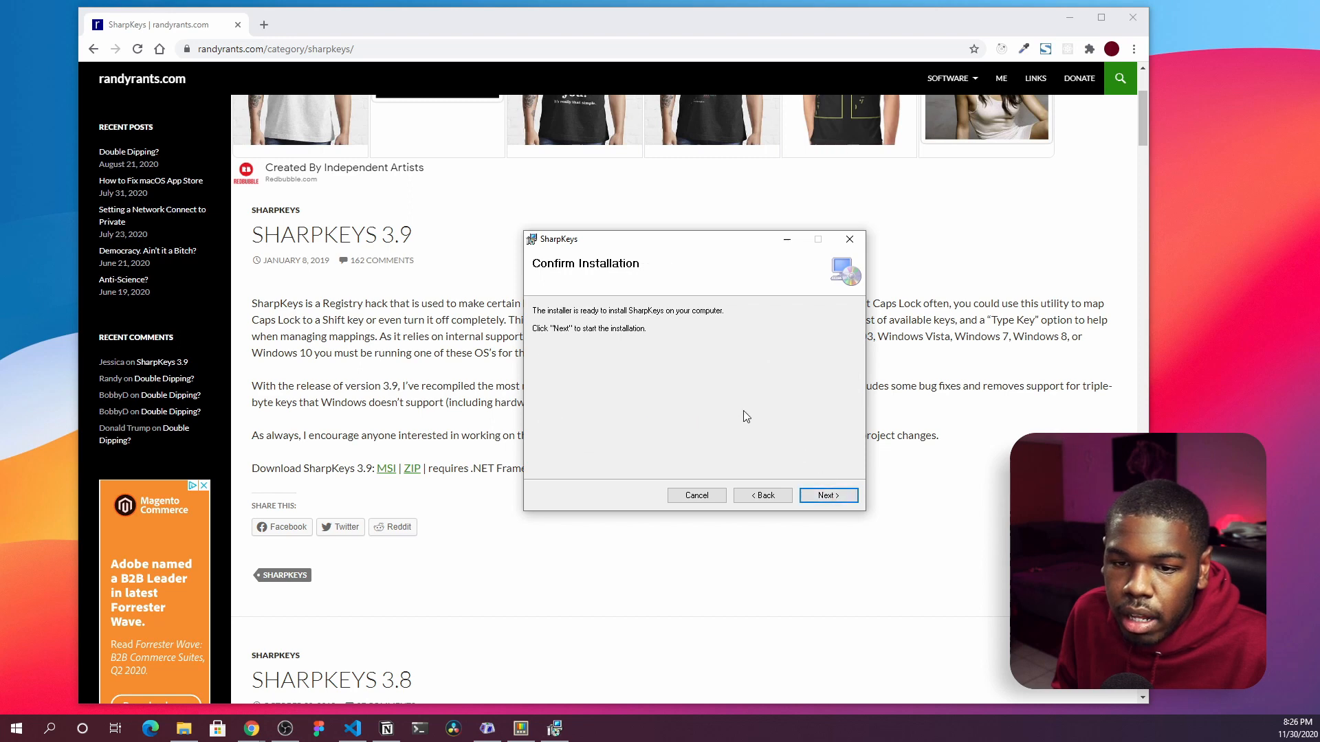
pyautogui.moveTo(581, 348)
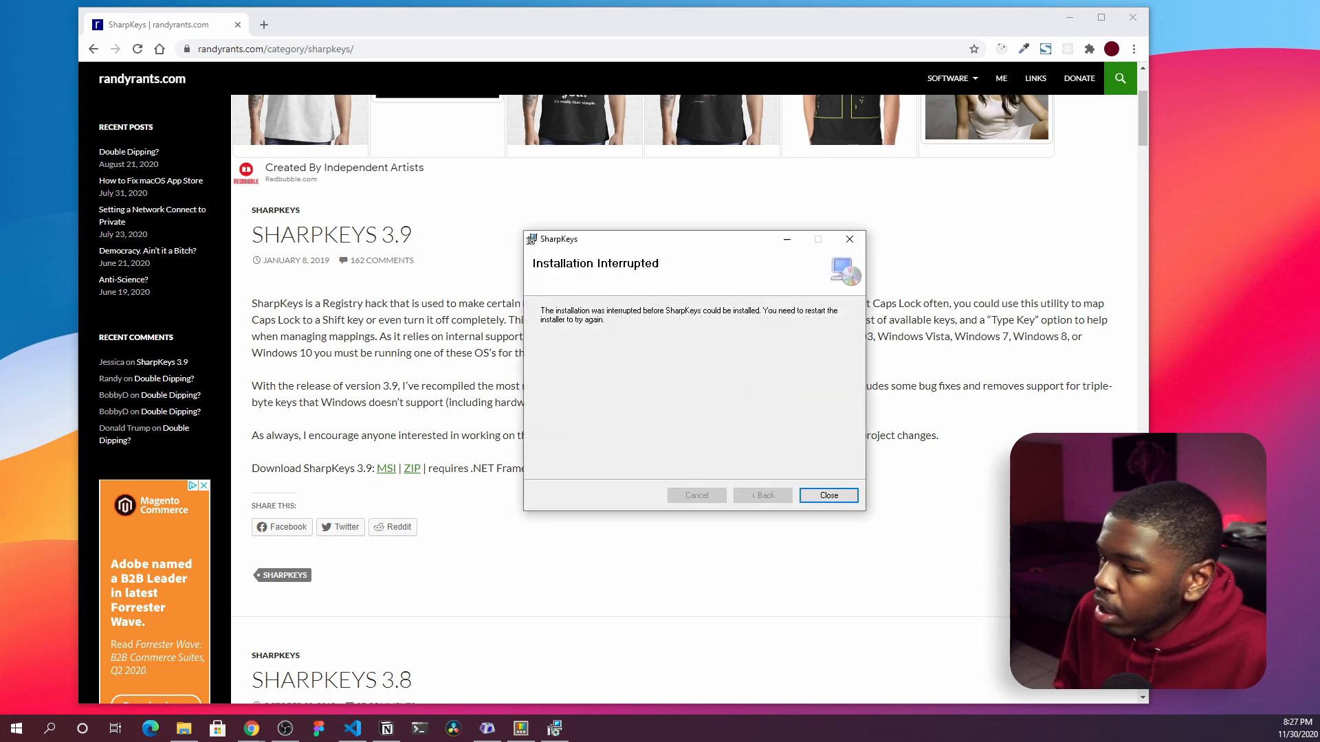
# - Close the interrupted SharpKeys installer and search Start to launch SharpKeys
pyautogui.click(826, 495)
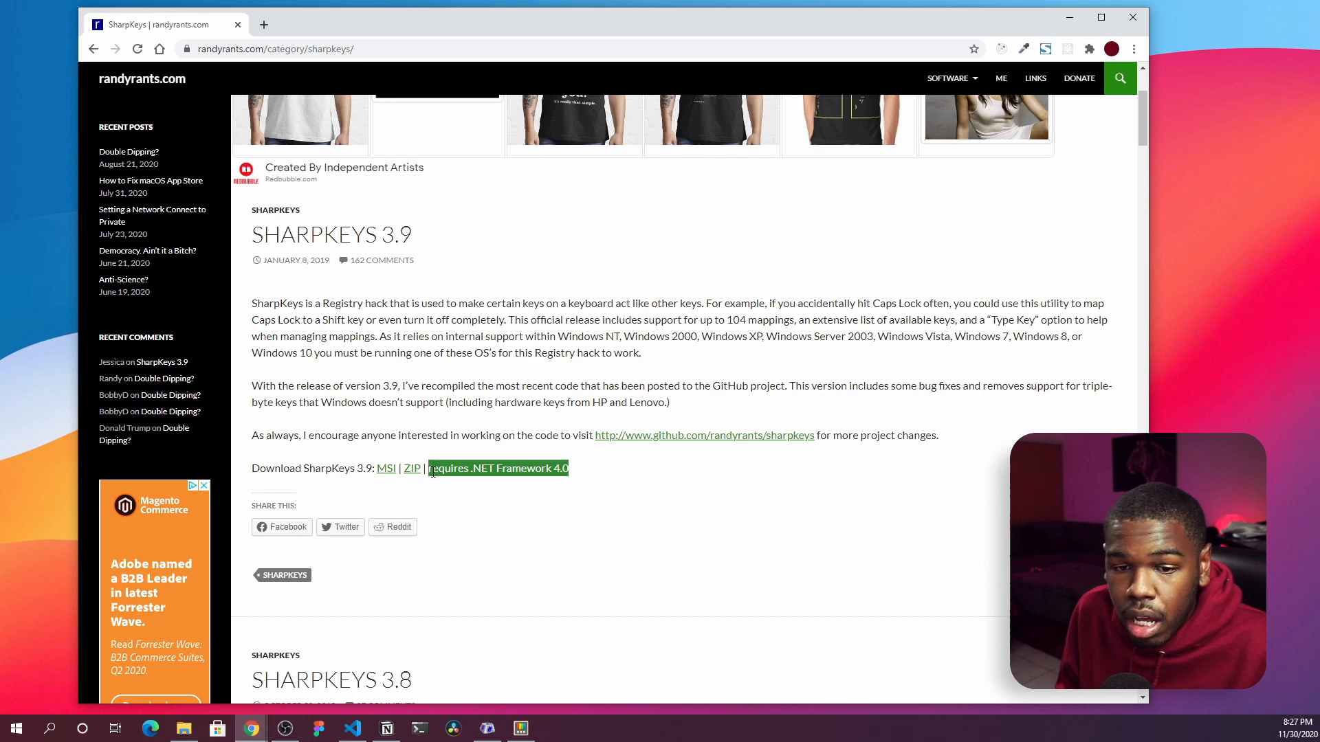
pyautogui.moveTo(519, 517)
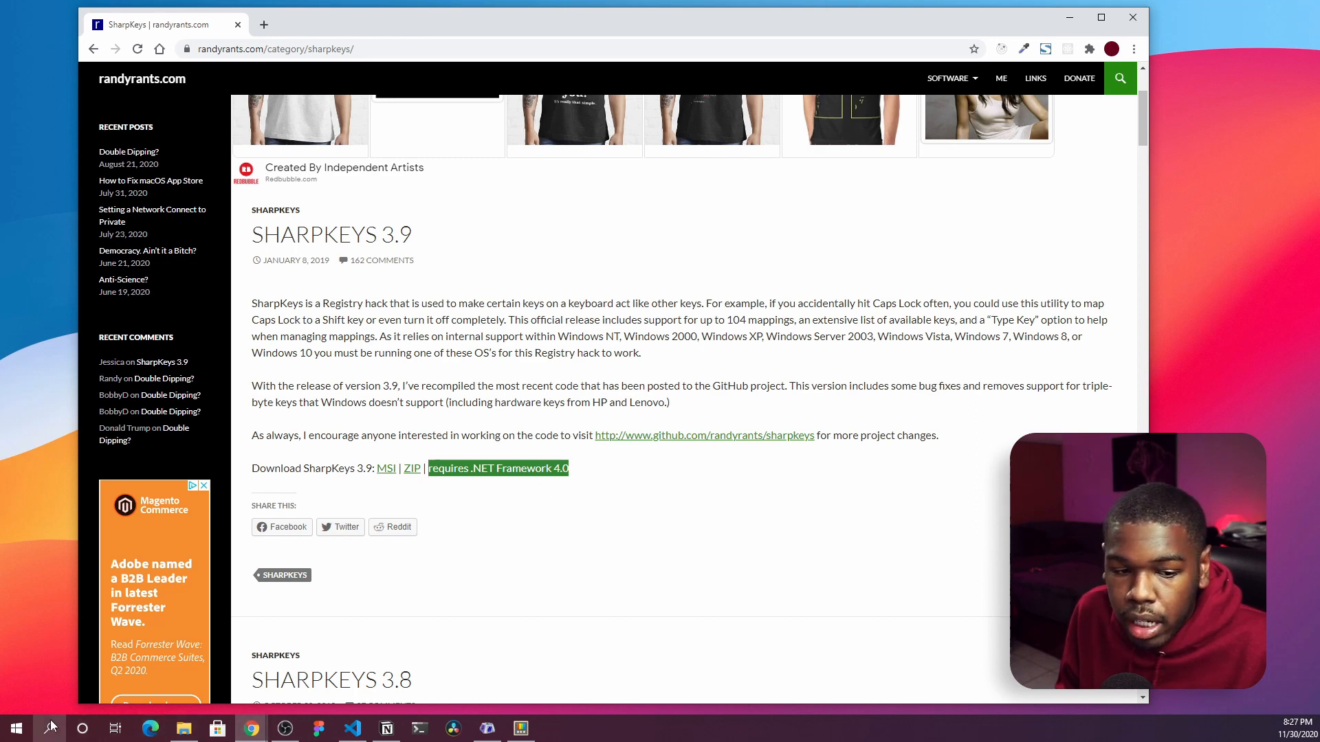
pyautogui.click(48, 728)
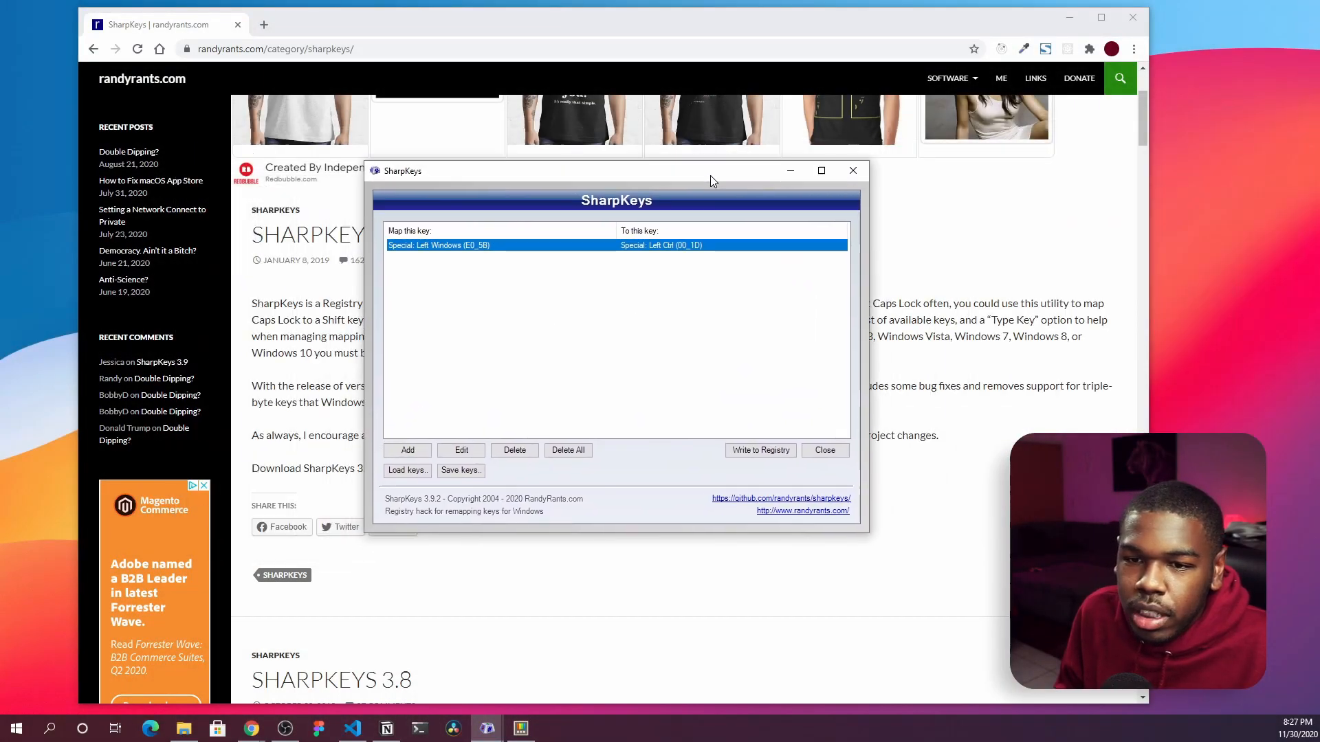
pyautogui.click(408, 450)
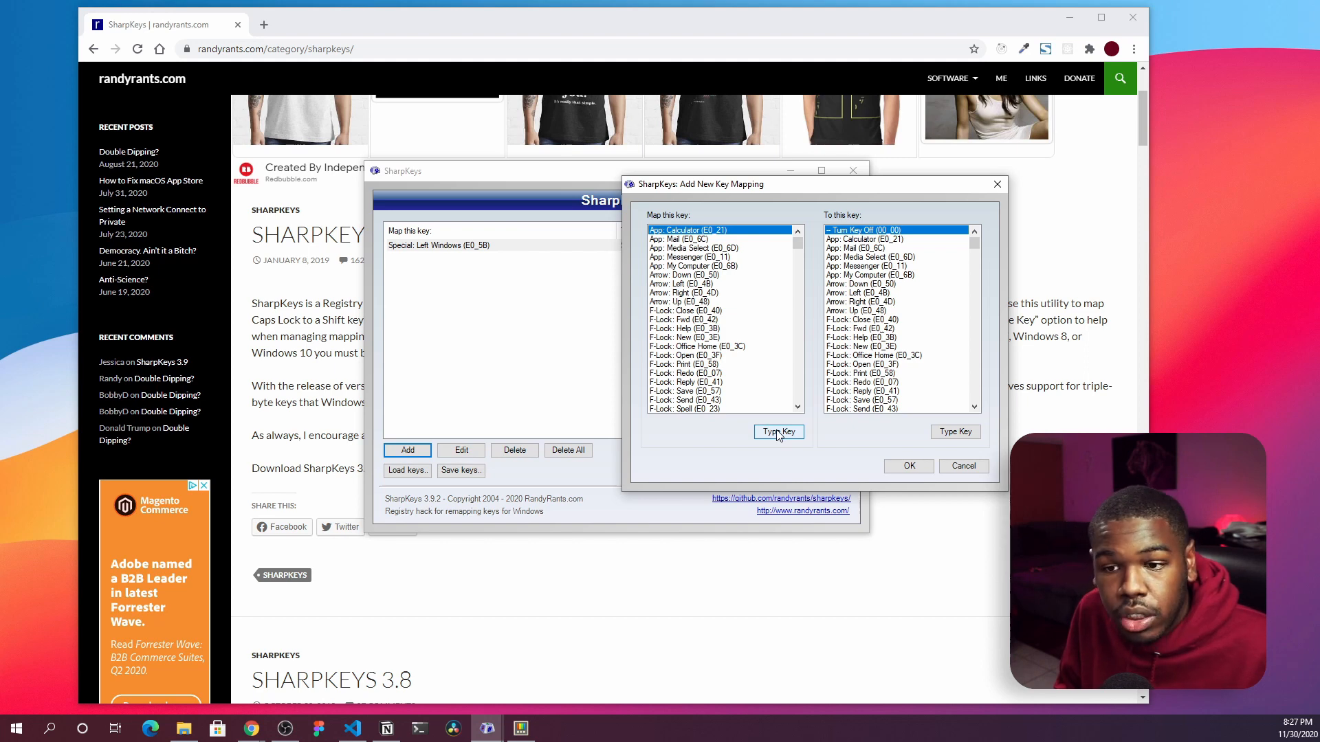
pyautogui.click(776, 432)
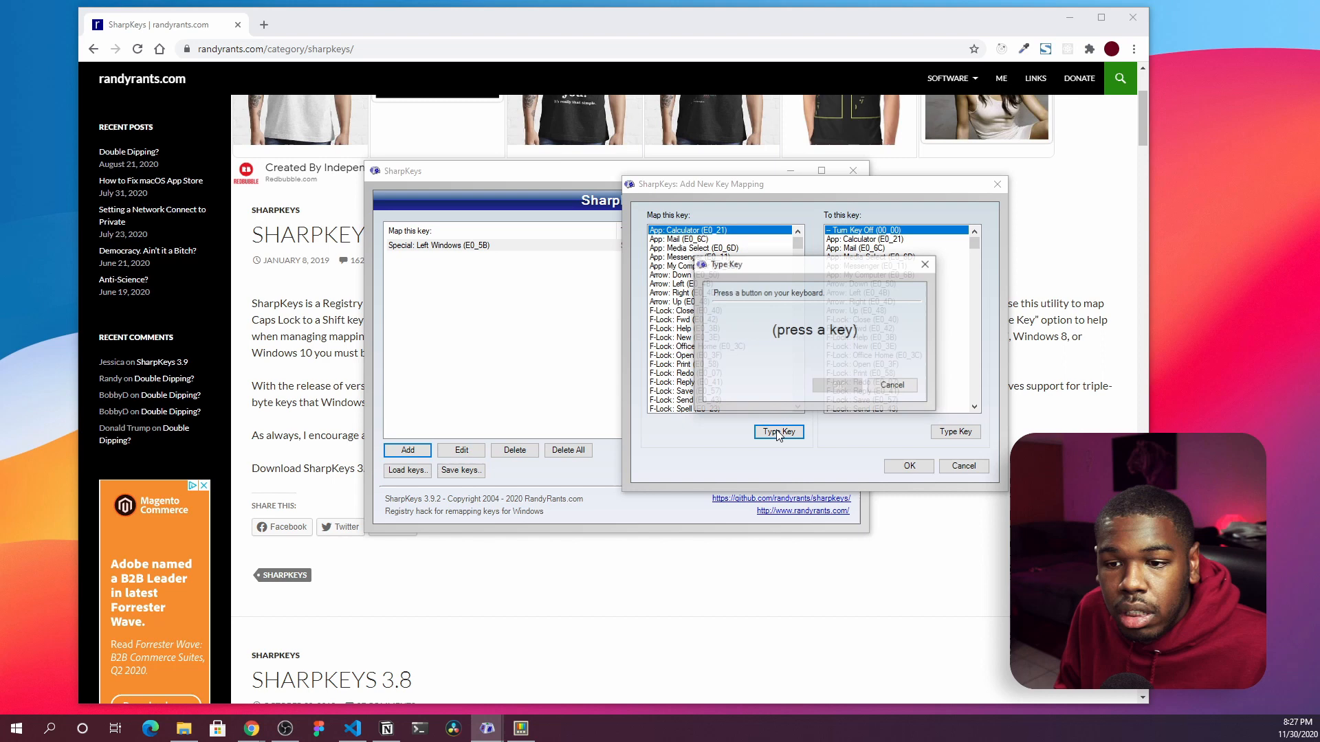
pyautogui.press('ctrl')
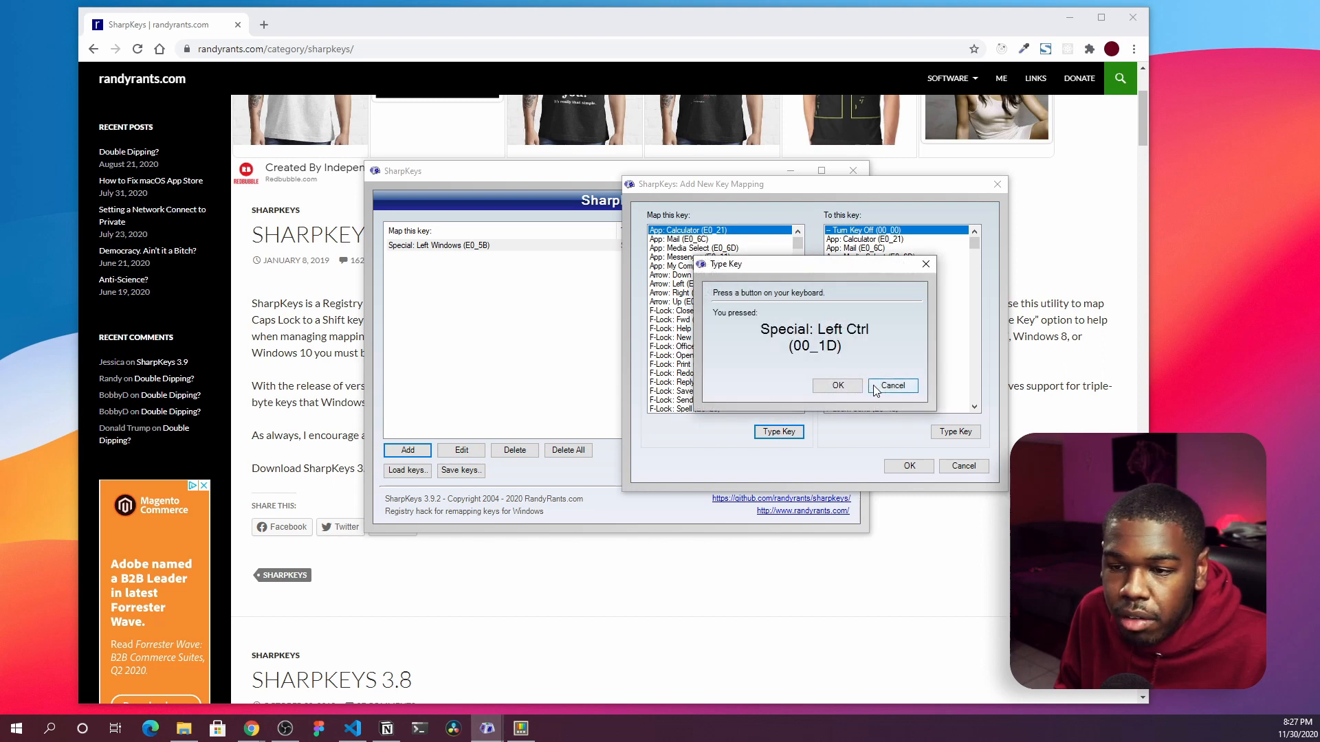
pyautogui.click(889, 385)
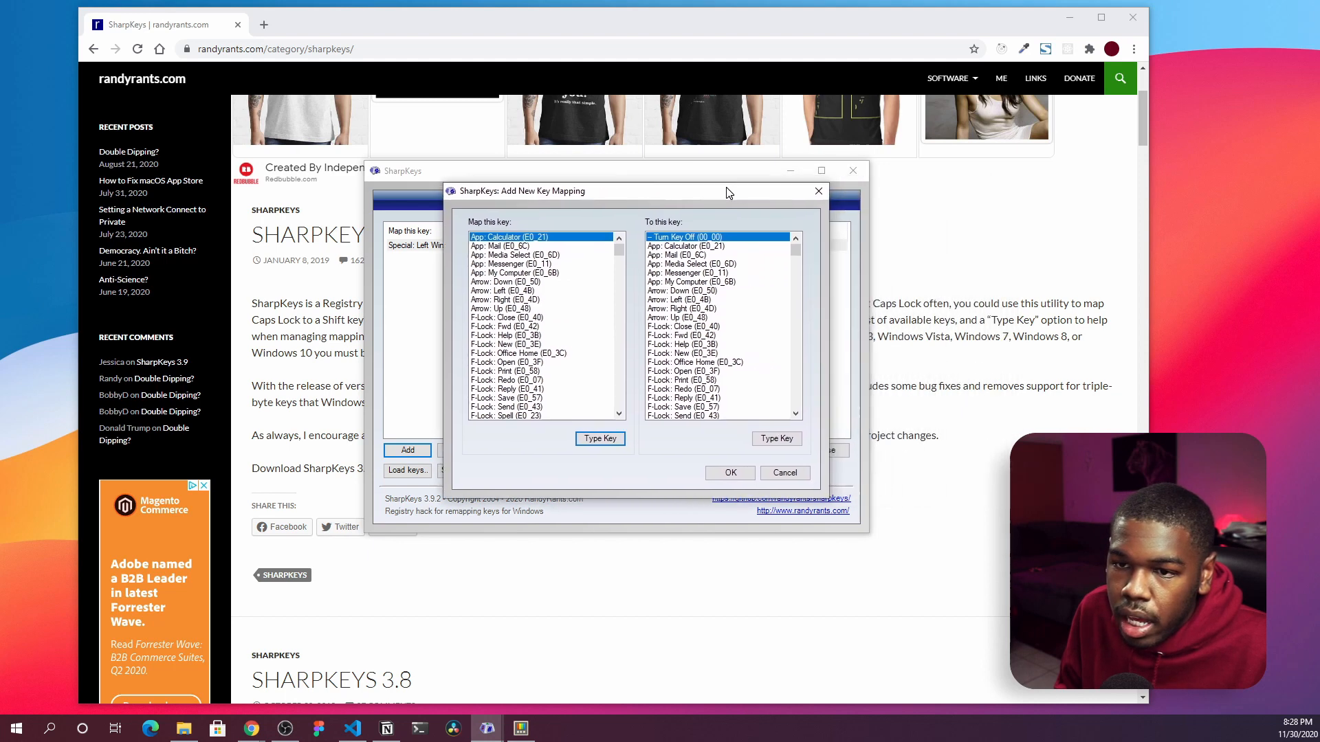
pyautogui.moveTo(704, 329)
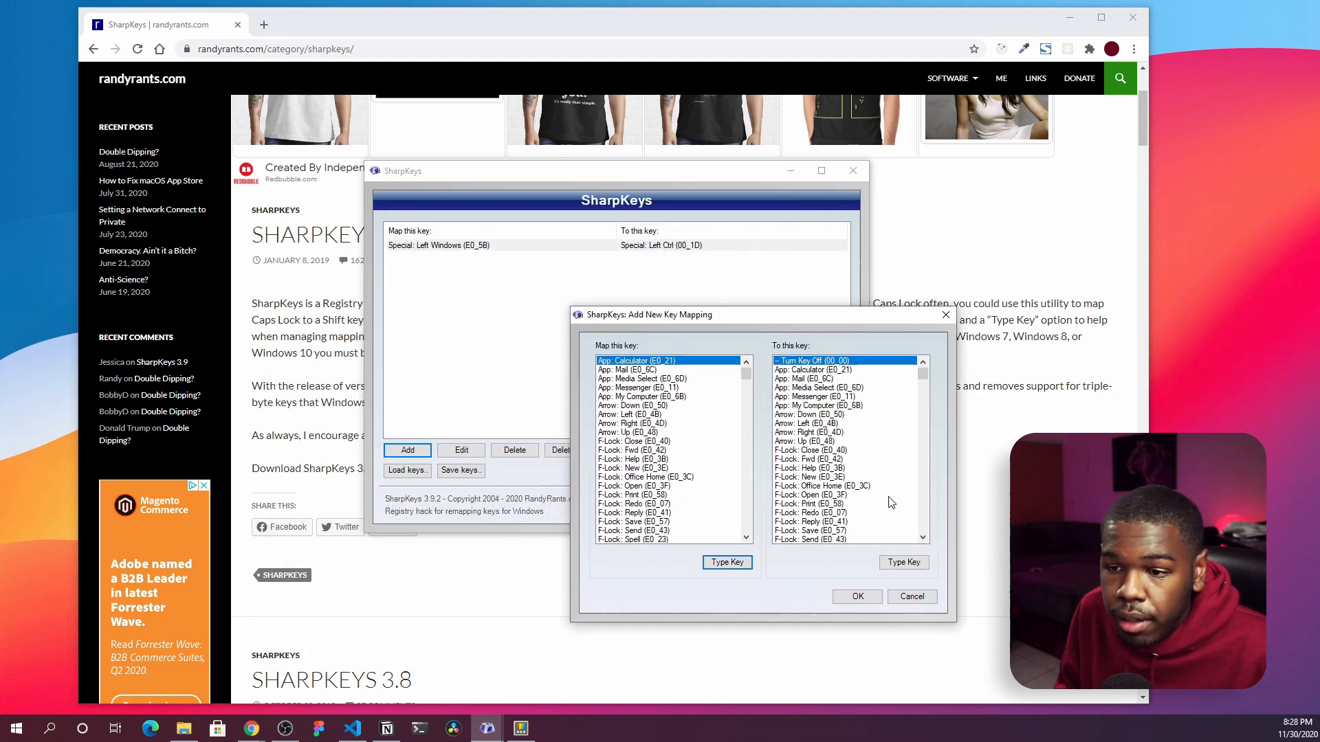
pyautogui.click(903, 563)
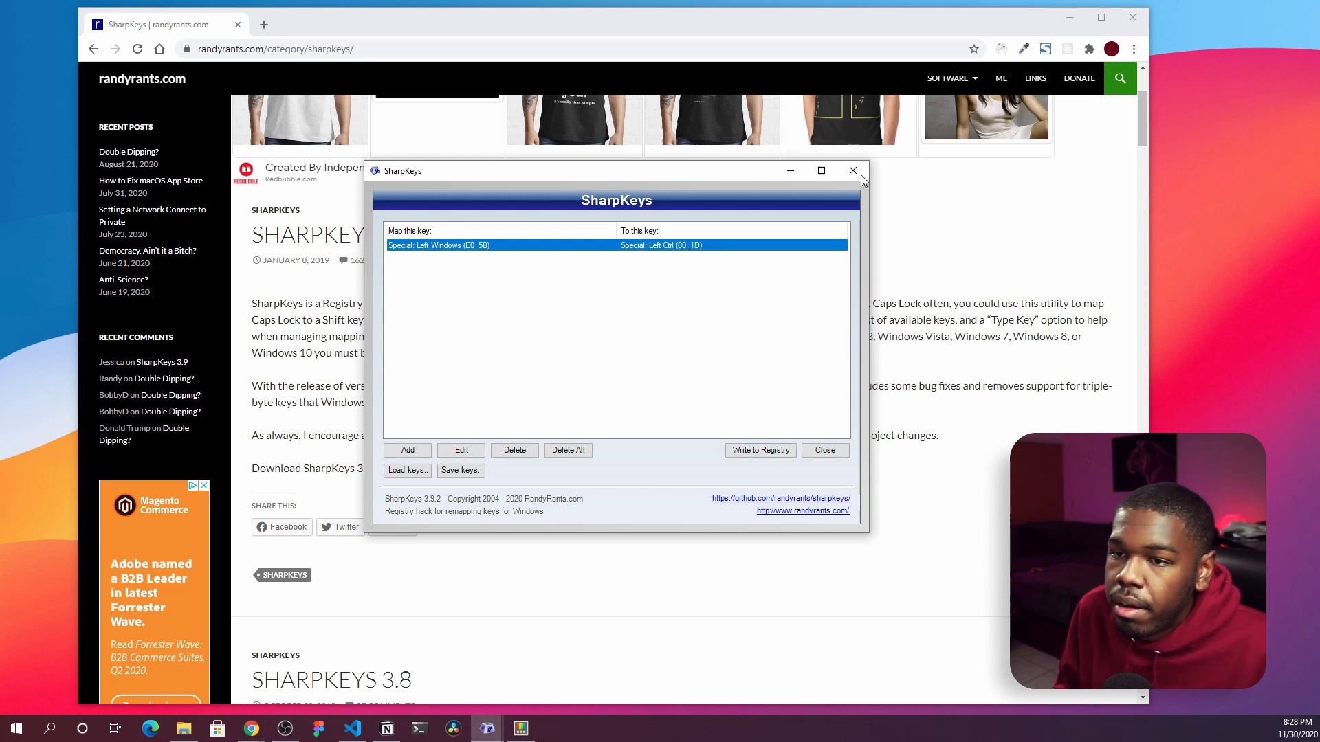
pyautogui.moveTo(806, 300)
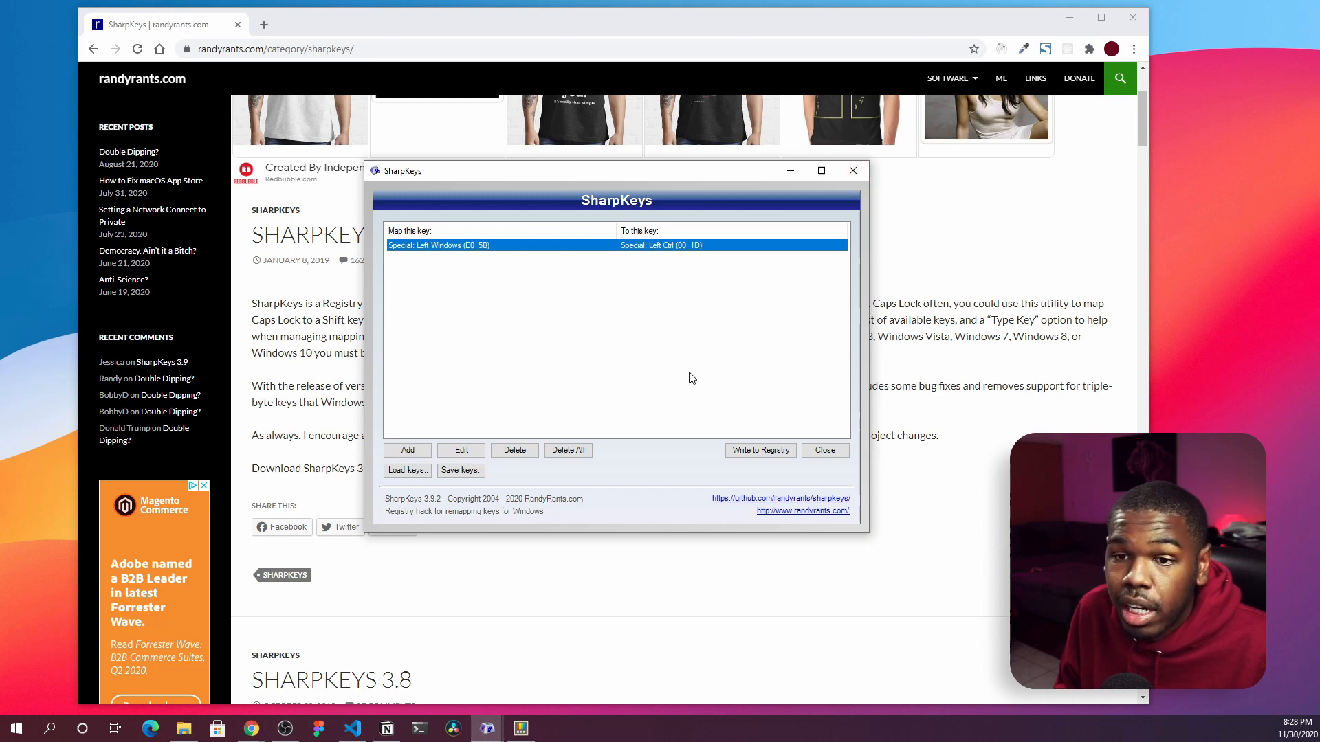
pyautogui.moveTo(751, 338)
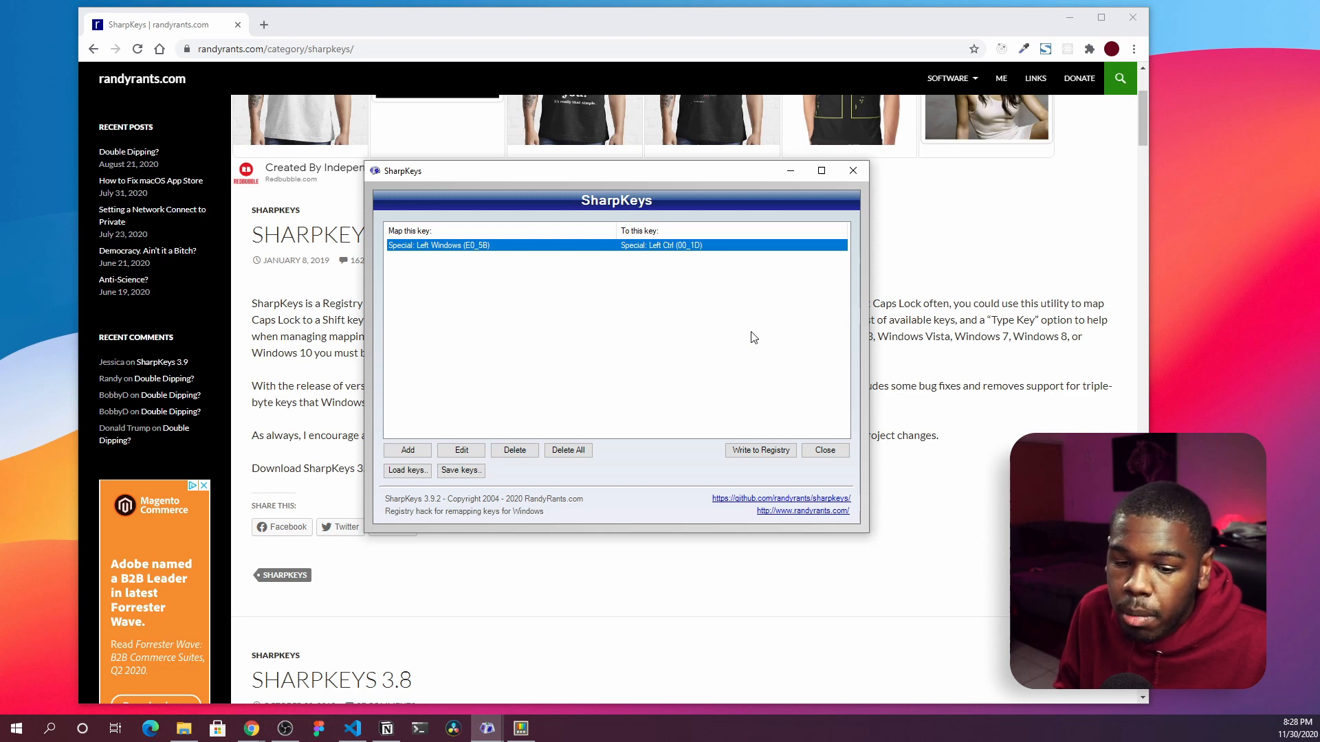
pyautogui.moveTo(752, 371)
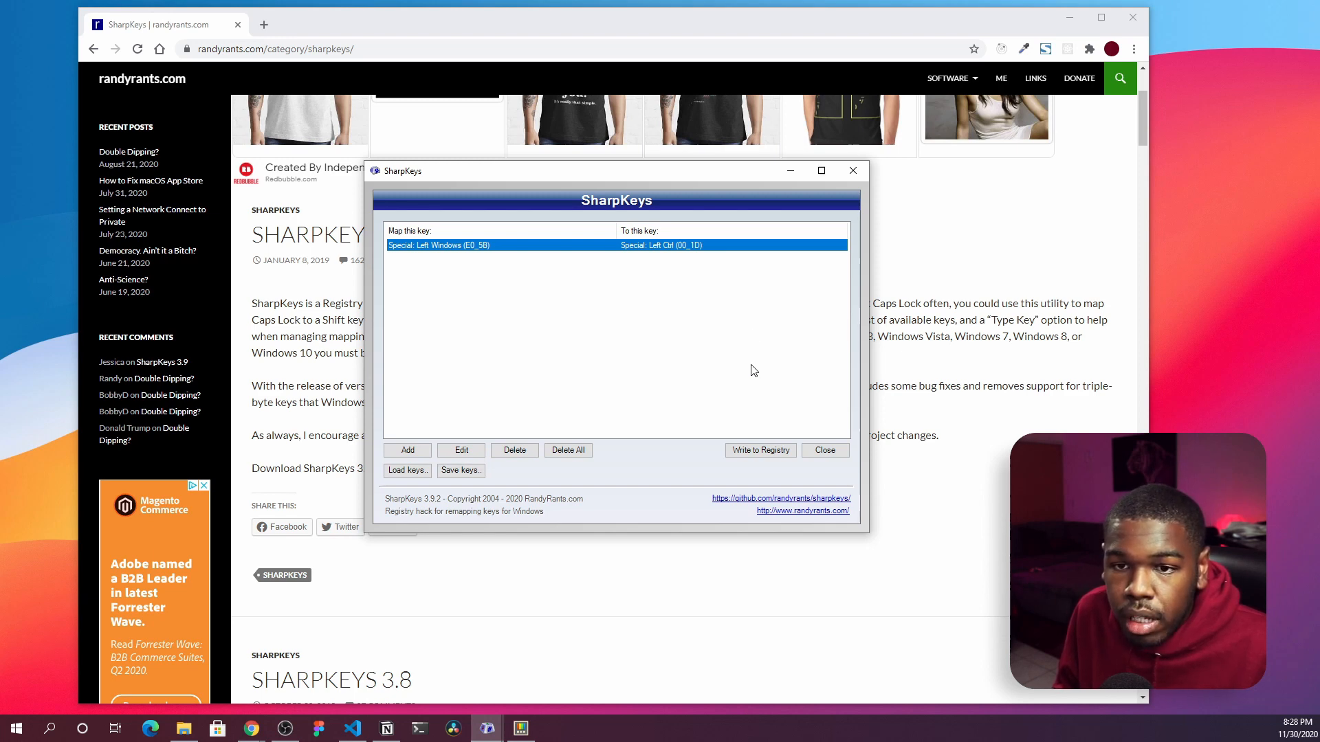
pyautogui.moveTo(564, 214)
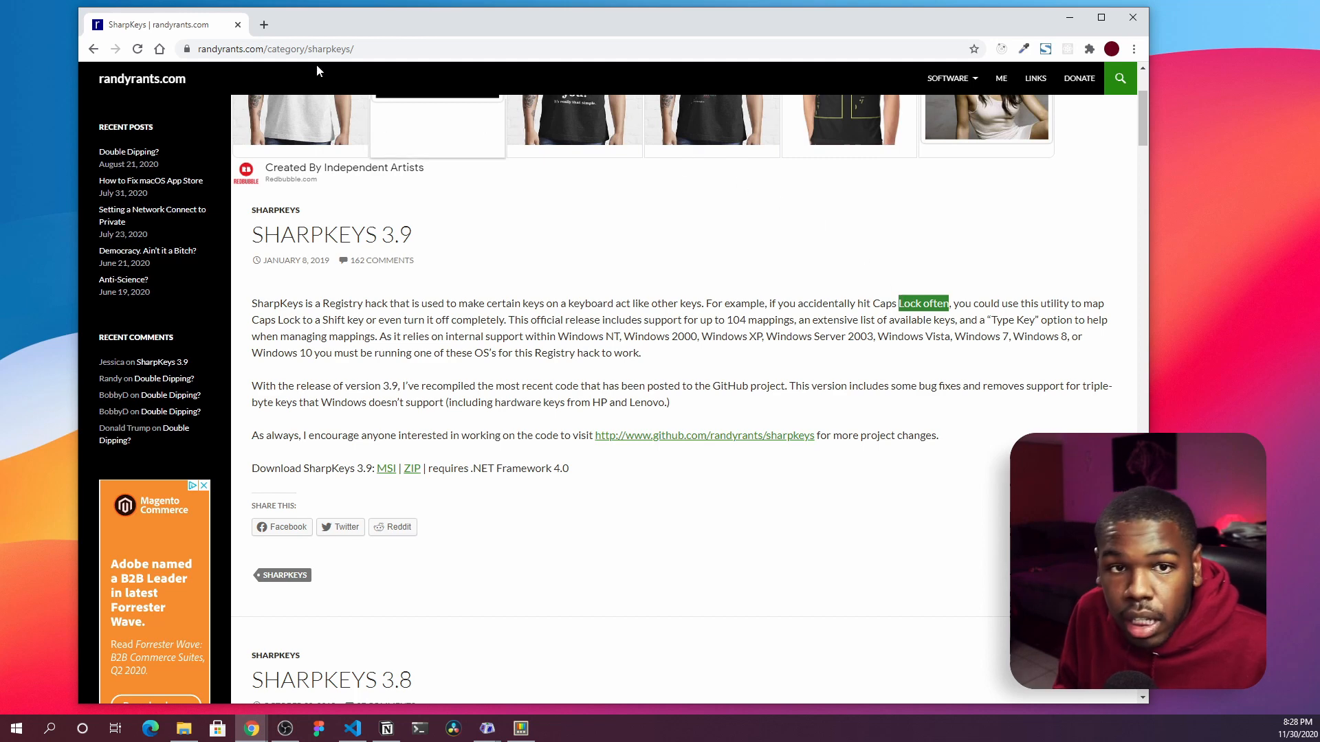
# - Open a new Chrome tab, enter 'Lock often', then close that tab
pyautogui.click(263, 25)
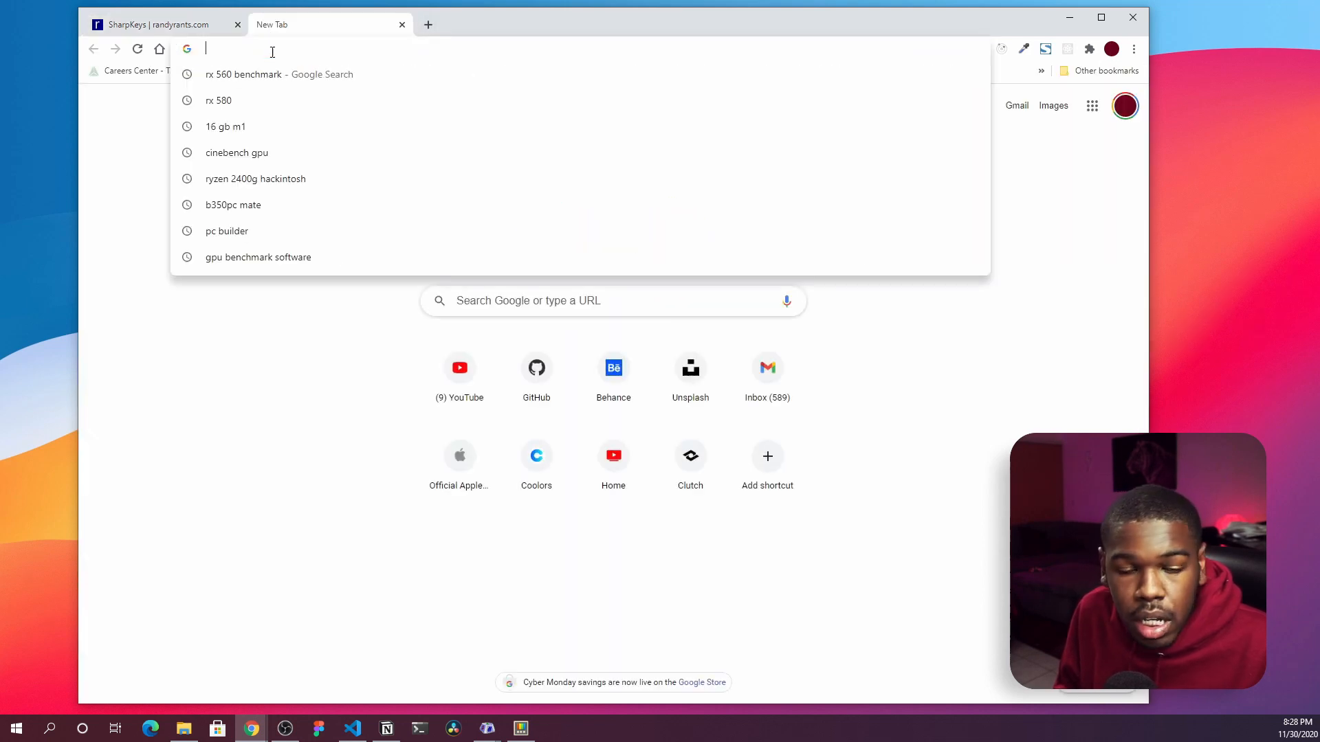
pyautogui.write('Lock often')
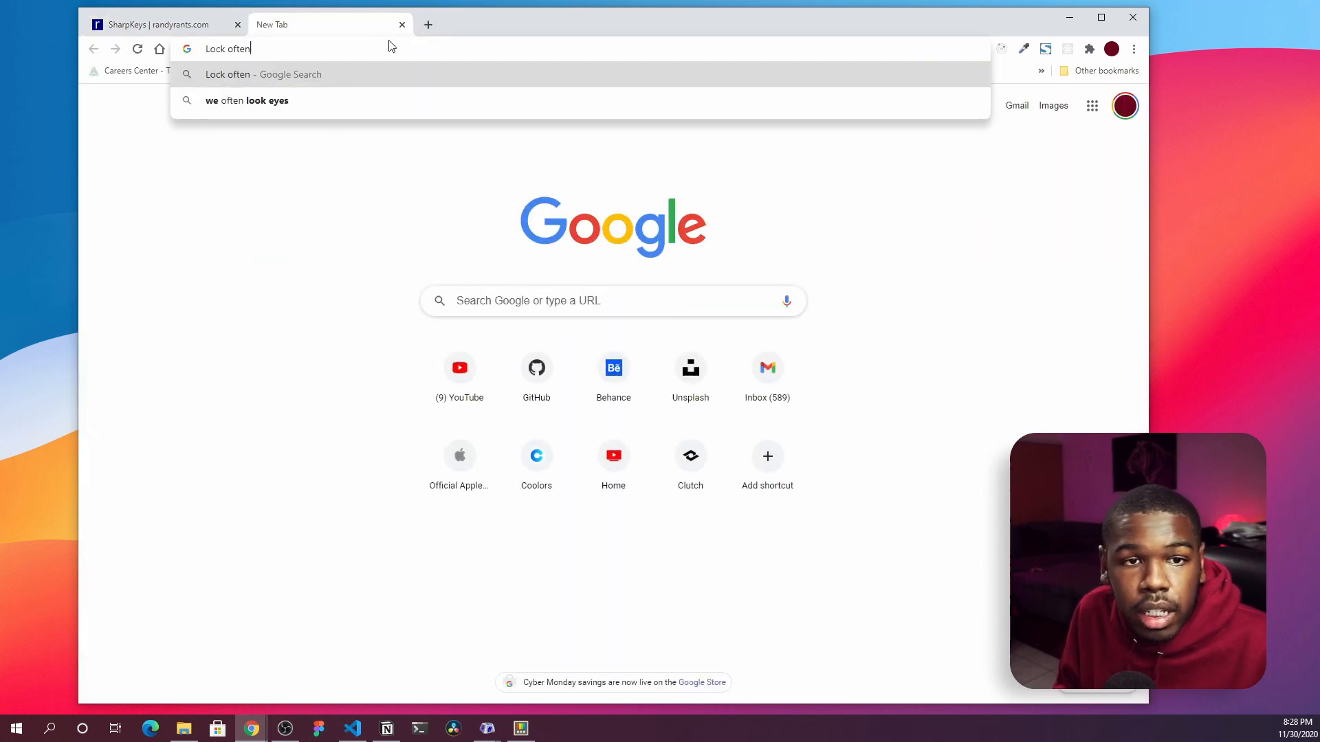
pyautogui.click(156, 24)
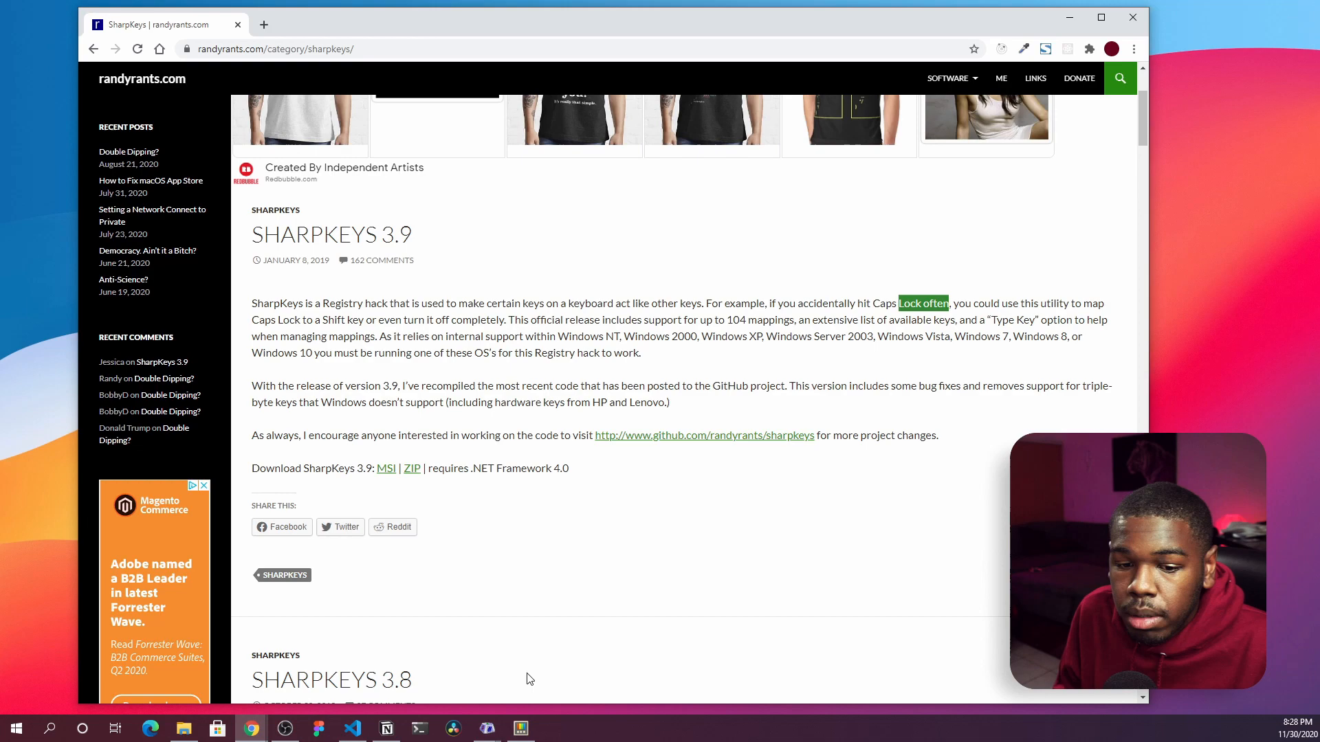
# - Bring Visual Studio Code forward on App.js of figma-react-blur-project
pyautogui.click(352, 728)
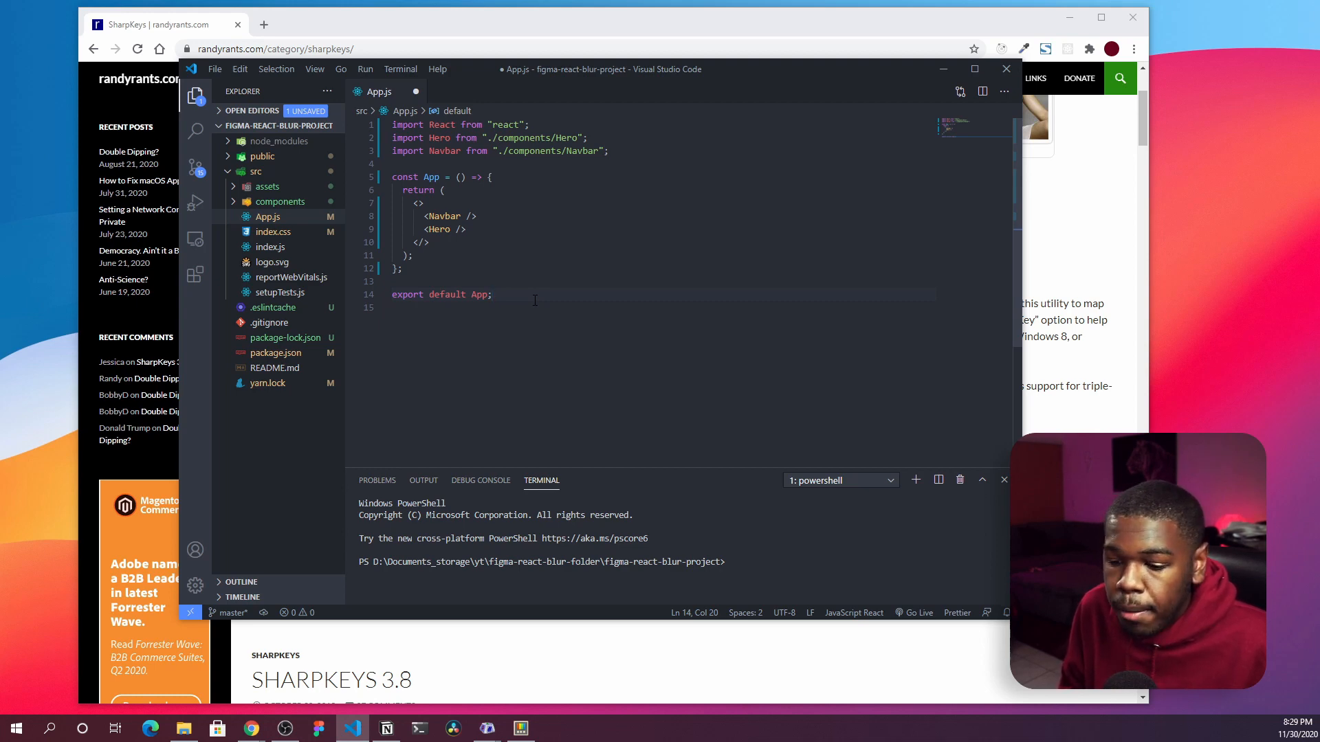
# - Focus the App.js code, then begin typing 'goo' to search for PowerToys
pyautogui.click(393, 295)
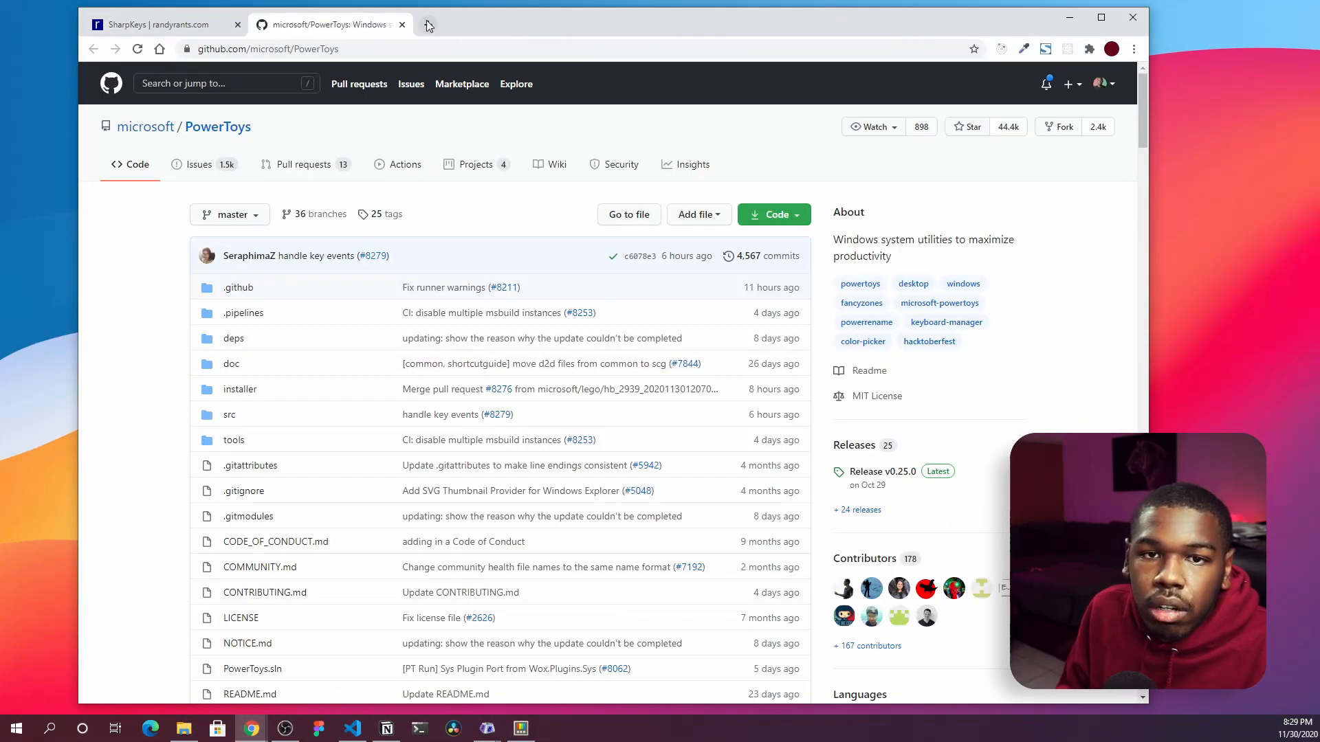
pyautogui.write('goo')
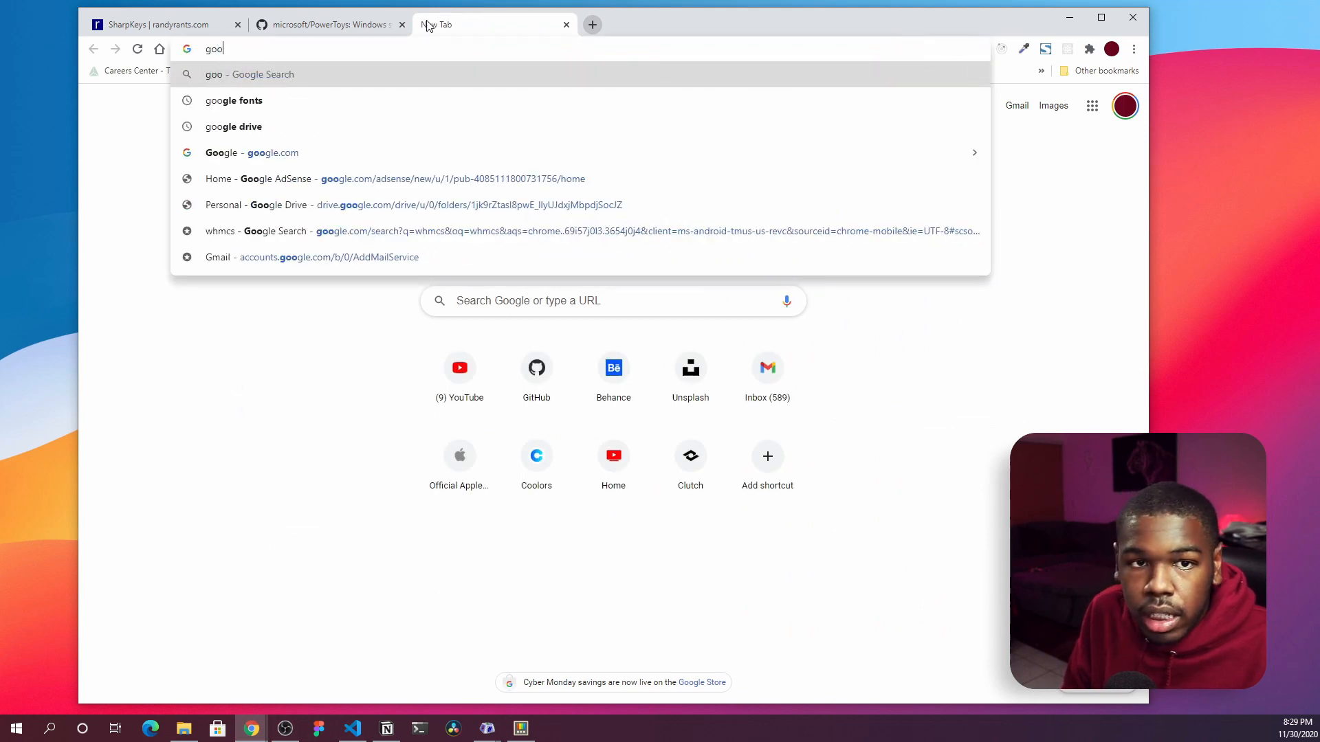
# - Search for PowerToys and open the microsoft/PowerToys GitHub result
pyautogui.write('powertoys')
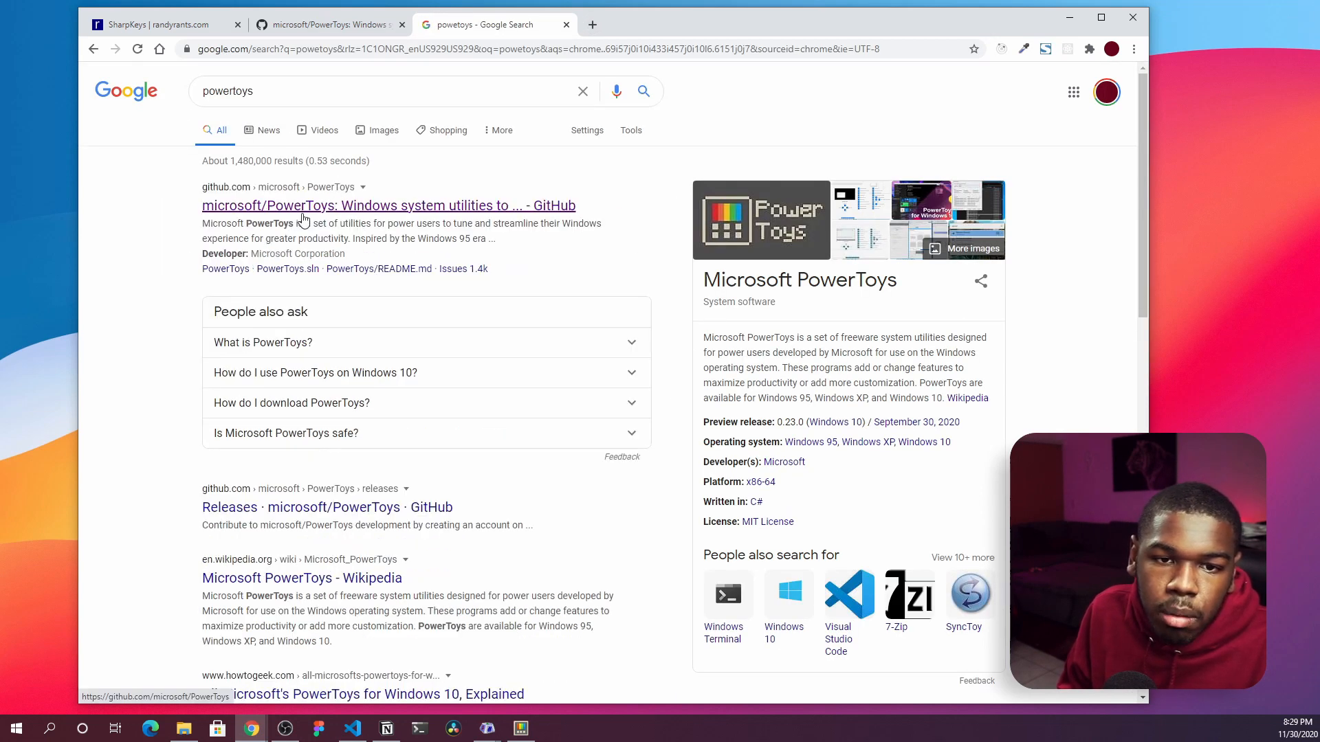
pyautogui.click(387, 205)
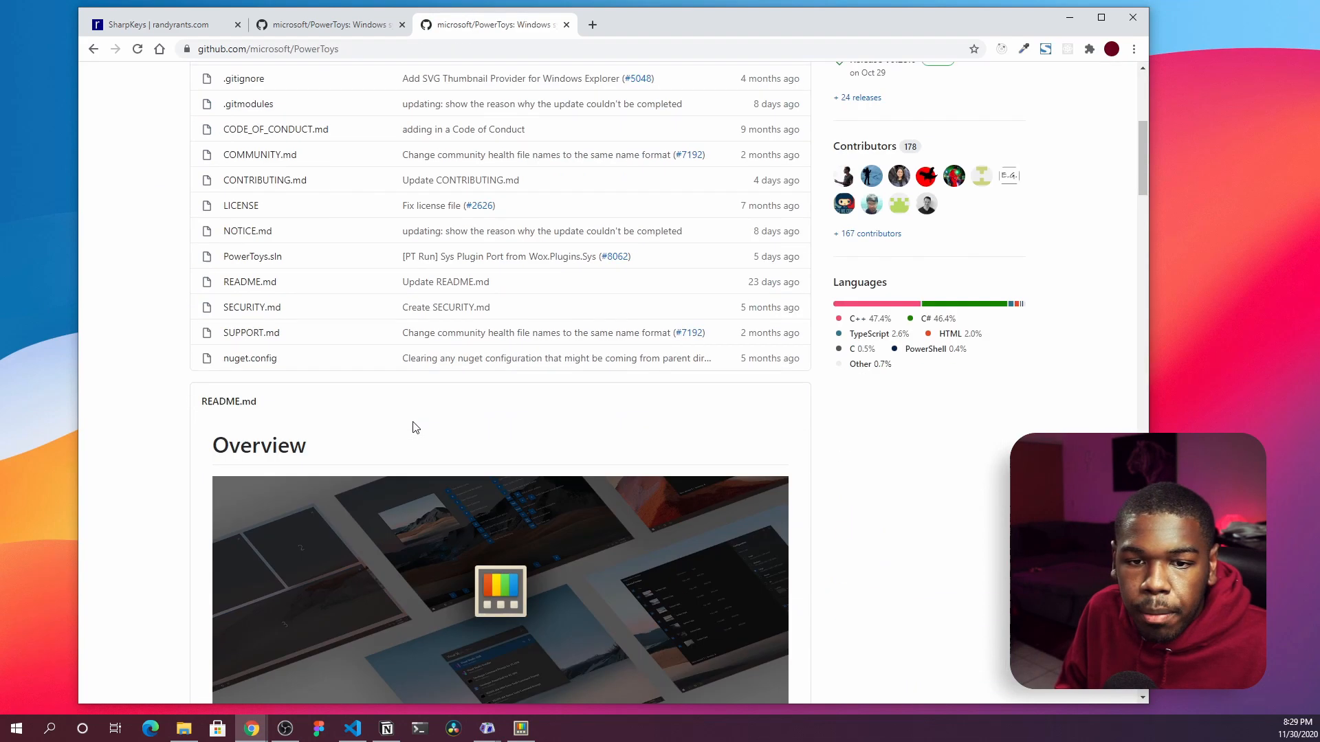
# - Download PowerToysSetup-0.25.0-x64.exe from the releases Assets and open it
pyautogui.scroll(-3)
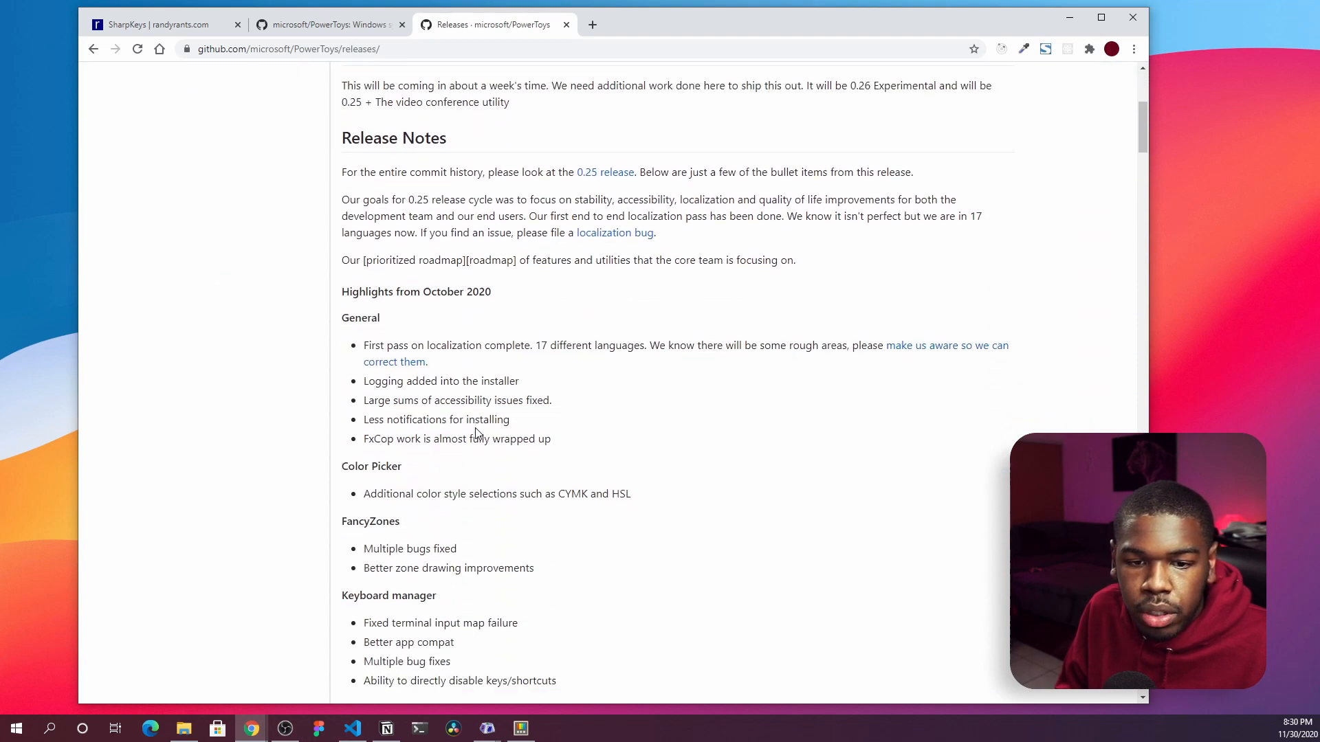
pyautogui.scroll(-3)
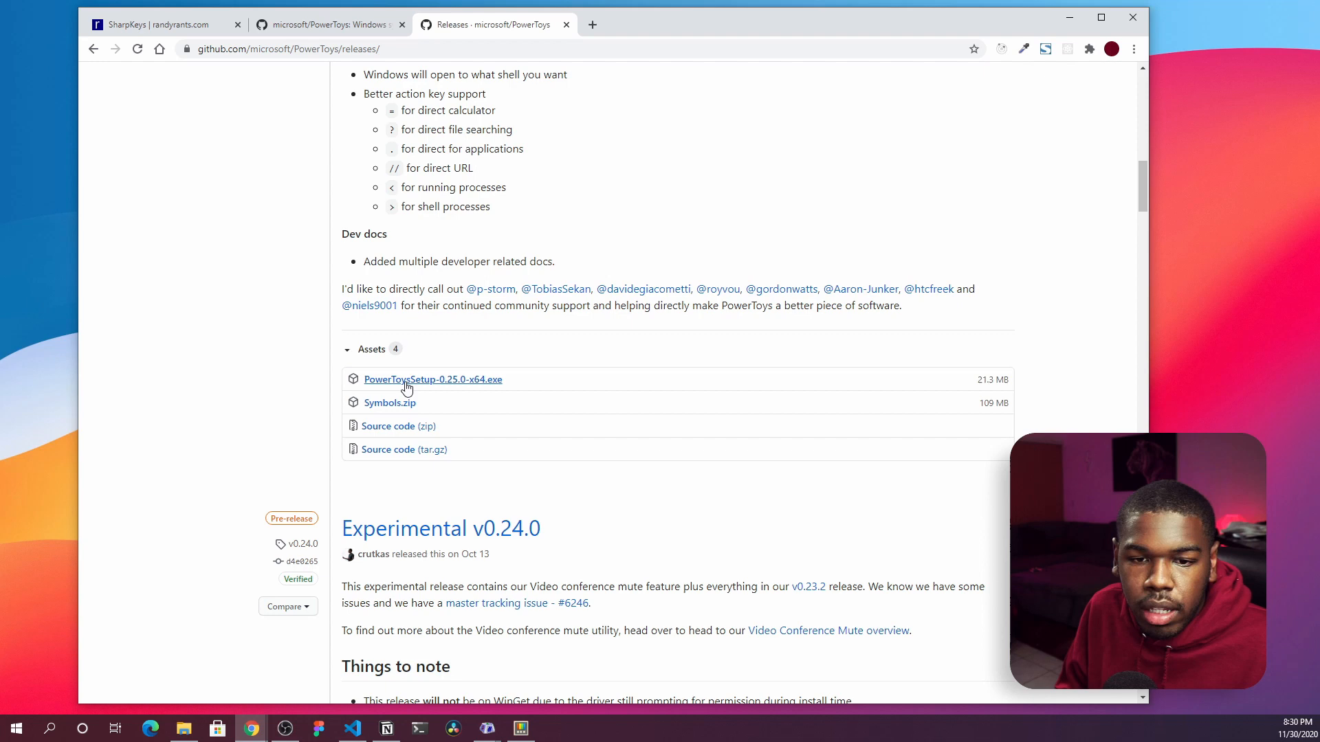
pyautogui.click(432, 379)
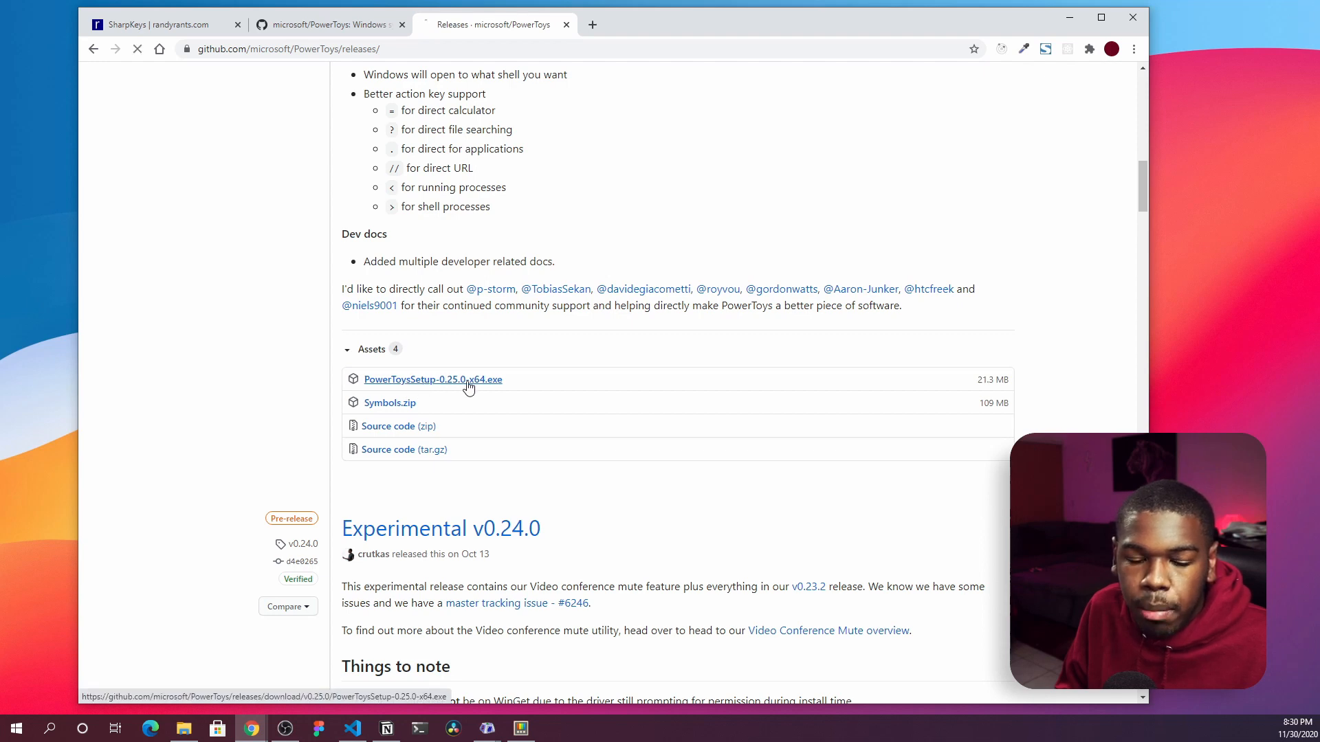
pyautogui.click(433, 378)
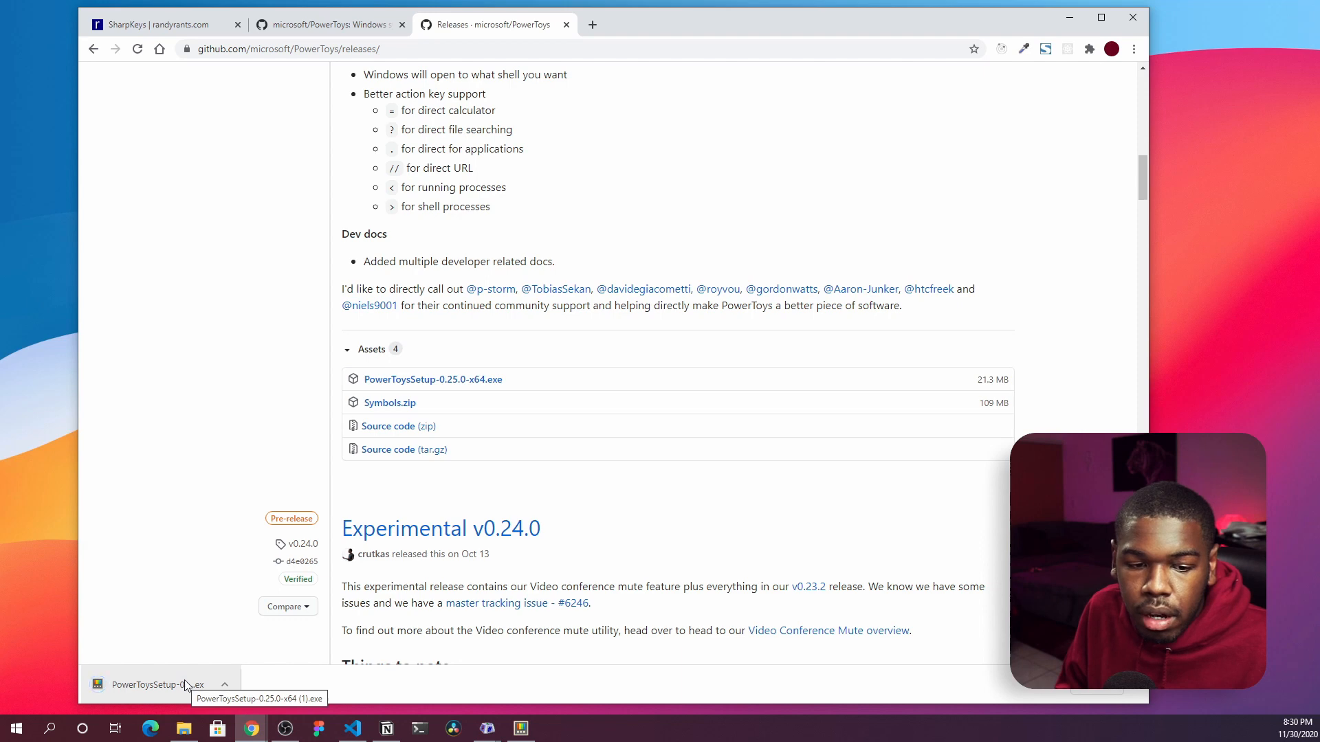
pyautogui.click(155, 684)
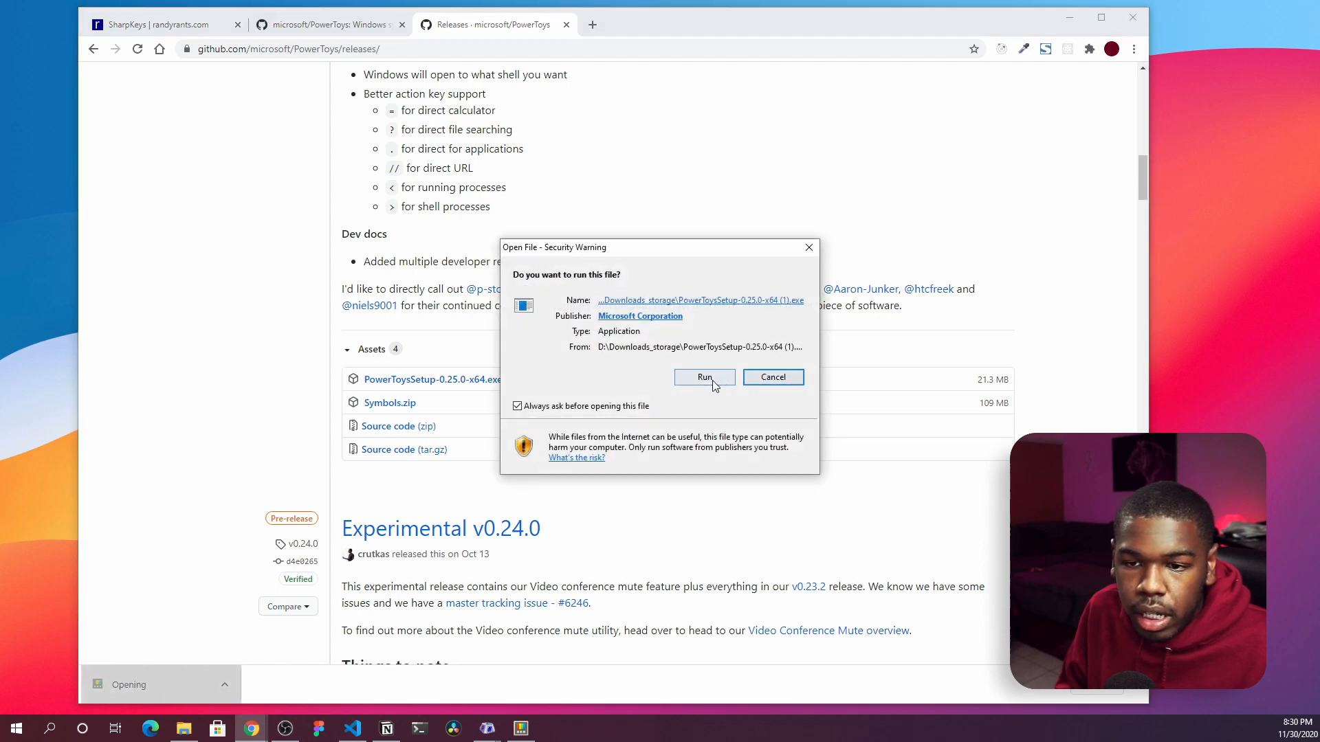
# - Run the PowerToys installer, cancel changing the existing install, then bring up PowerToys Settings
pyautogui.click(704, 377)
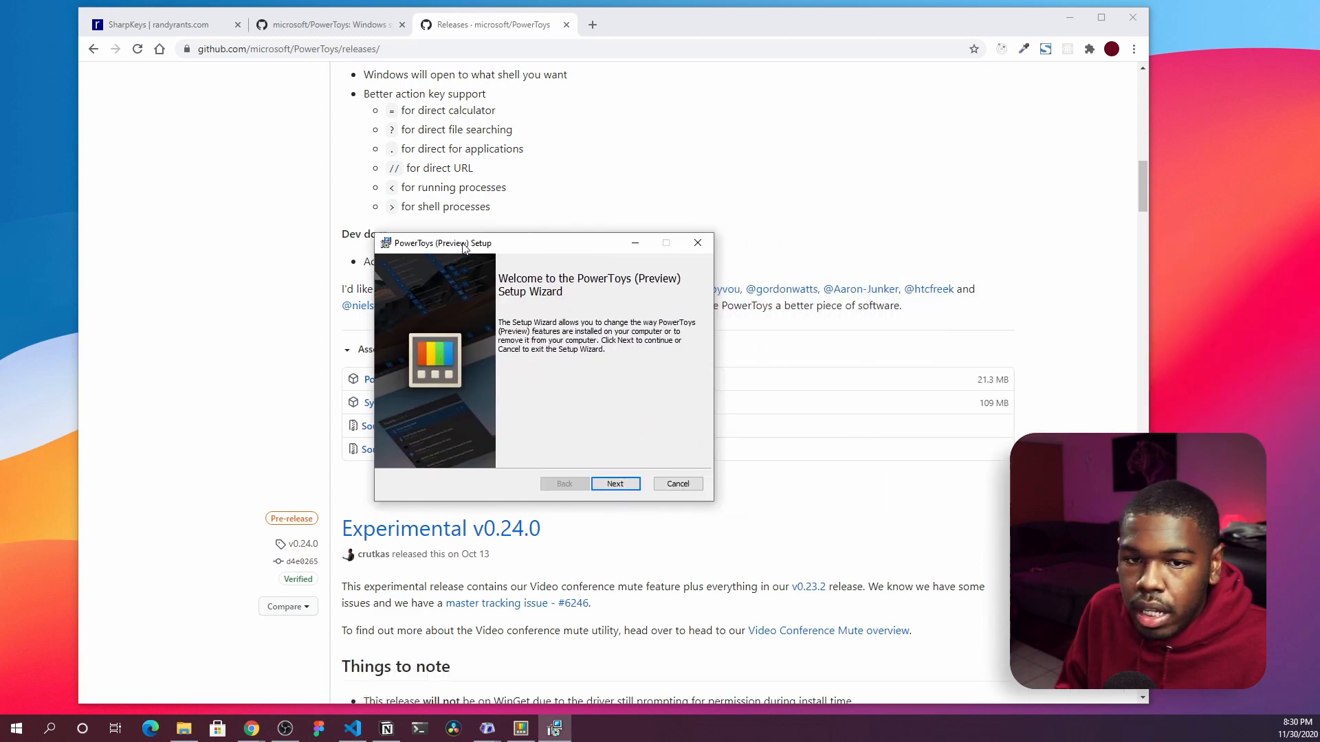
pyautogui.click(615, 484)
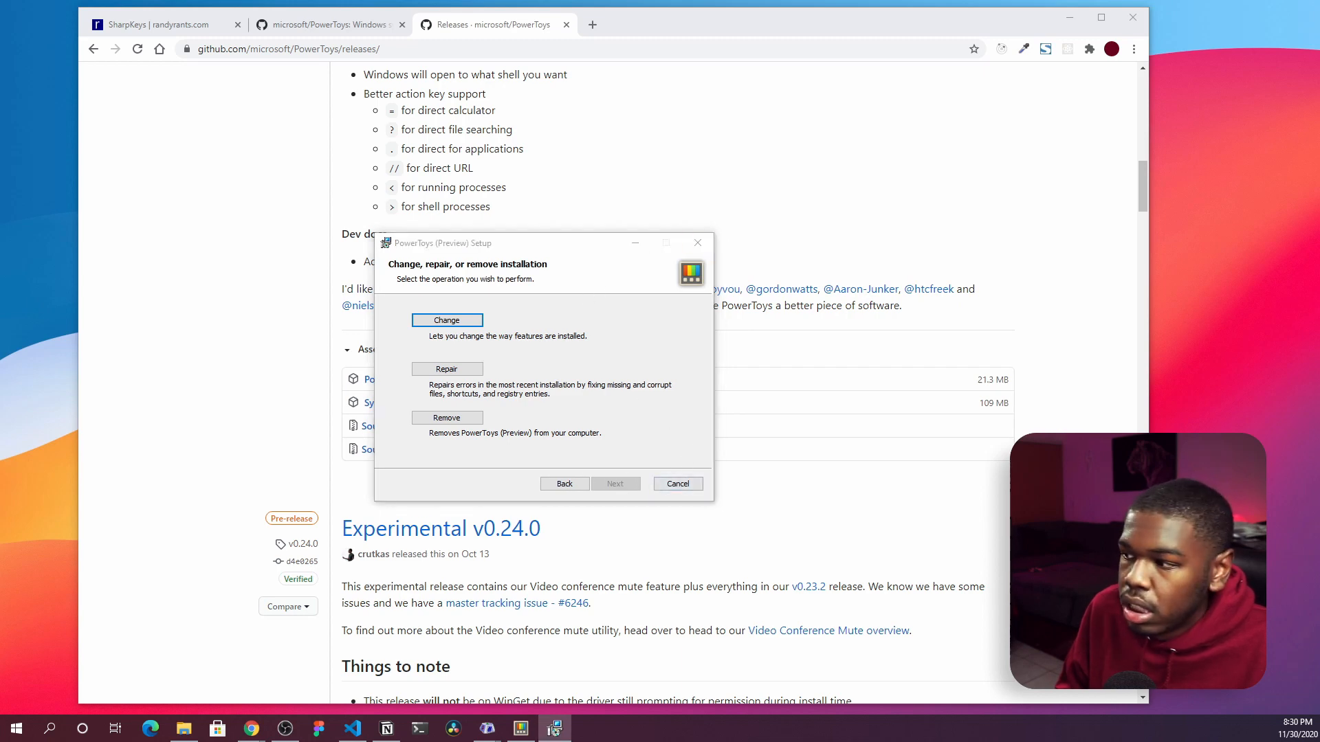
pyautogui.click(677, 484)
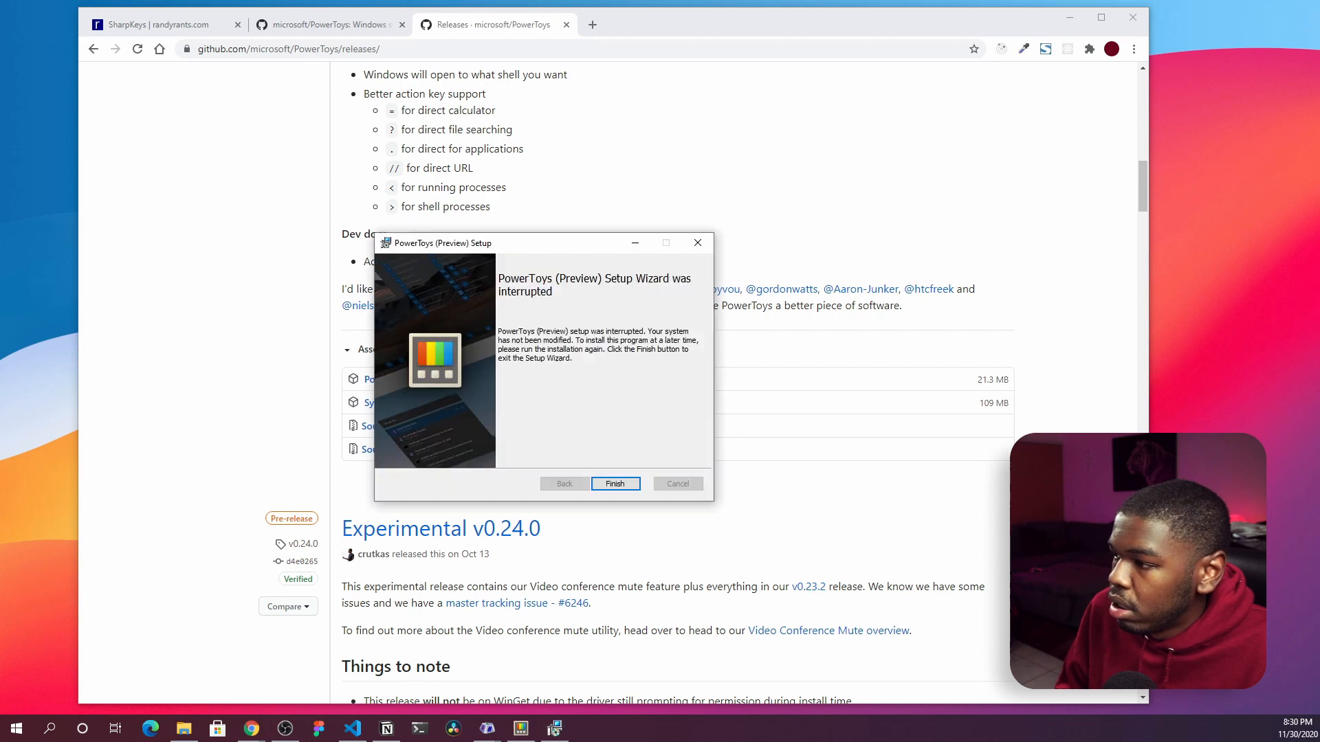
pyautogui.moveTo(614, 483)
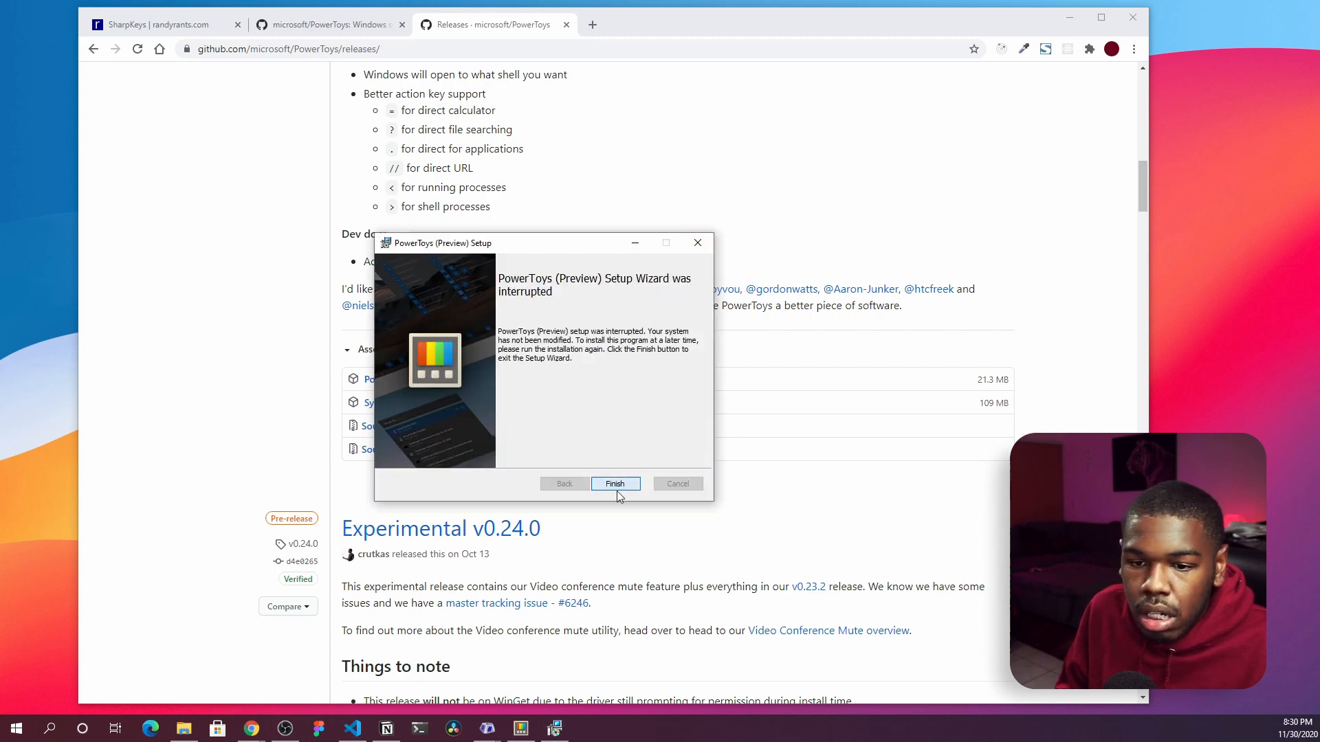
pyautogui.click(615, 483)
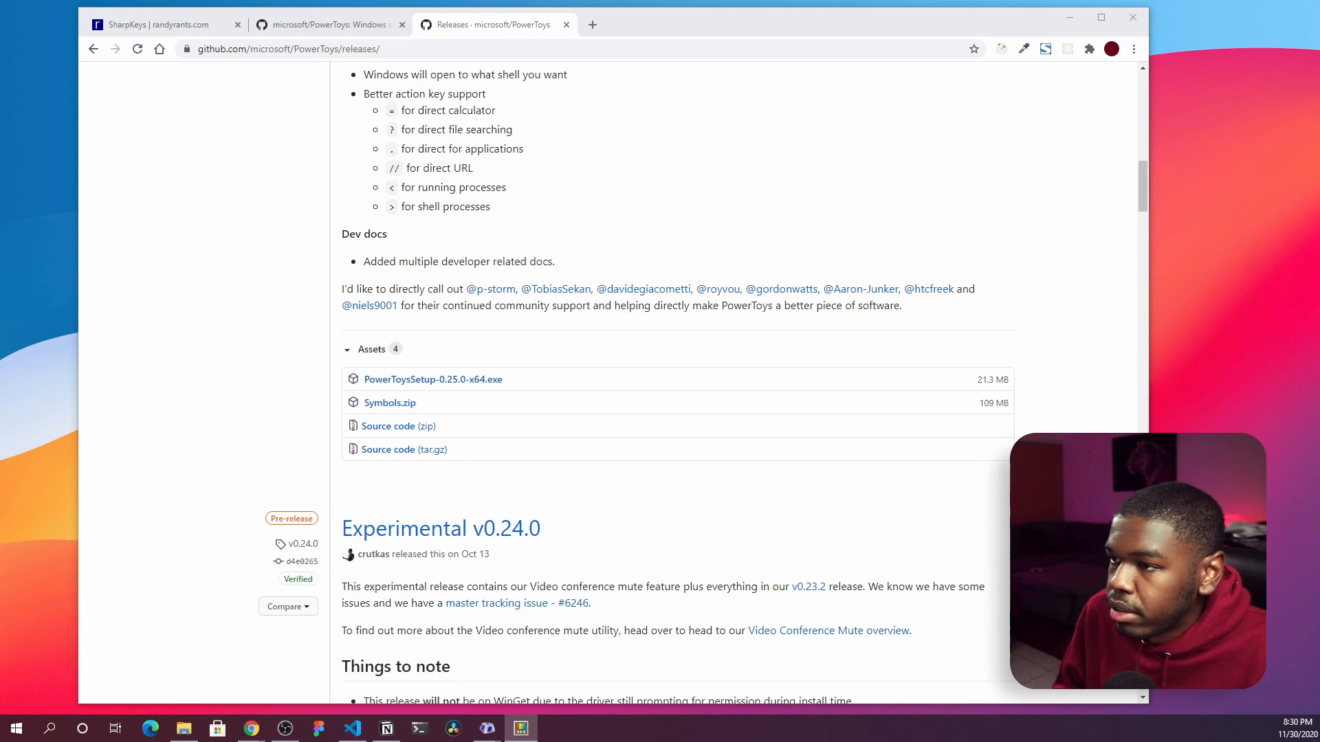
pyautogui.click(521, 728)
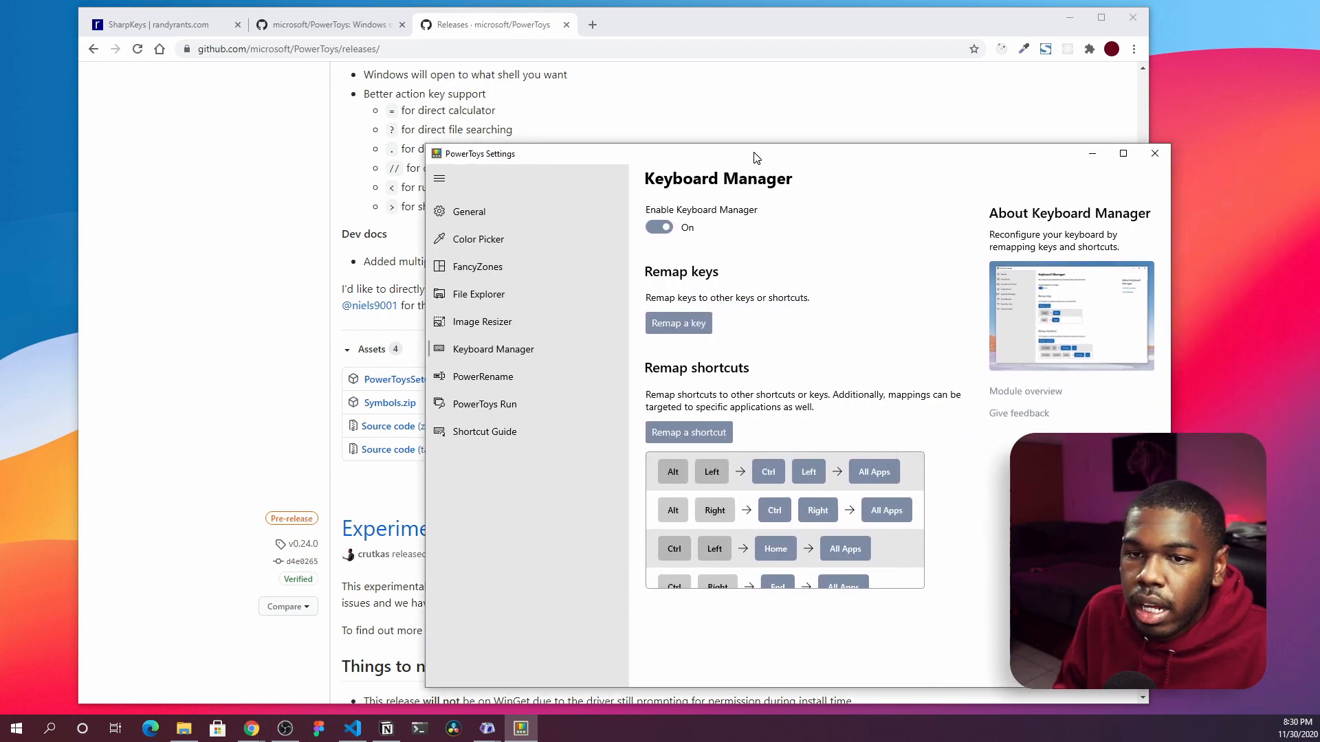
pyautogui.click(565, 207)
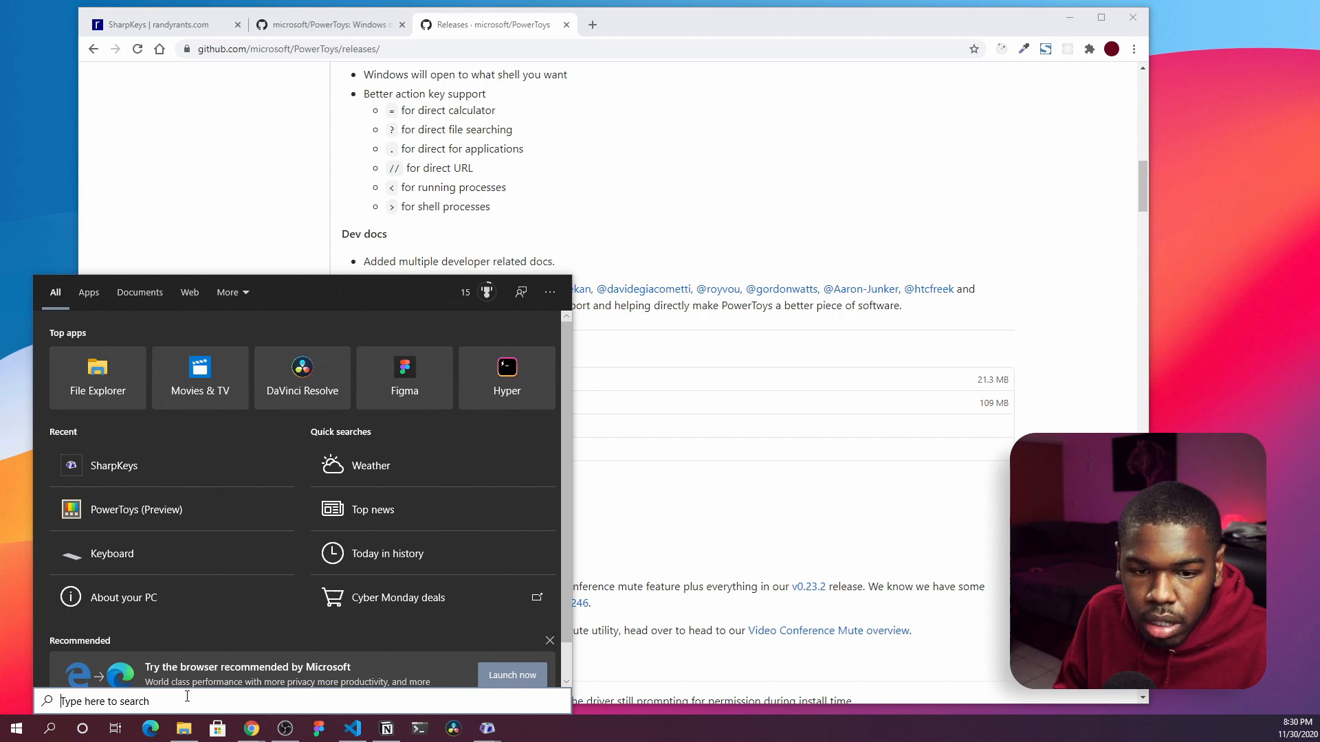
# - Relaunch PowerToys (Preview) as administrator and open Keyboard Manager's Remap shortcuts dialog
pyautogui.write('power')
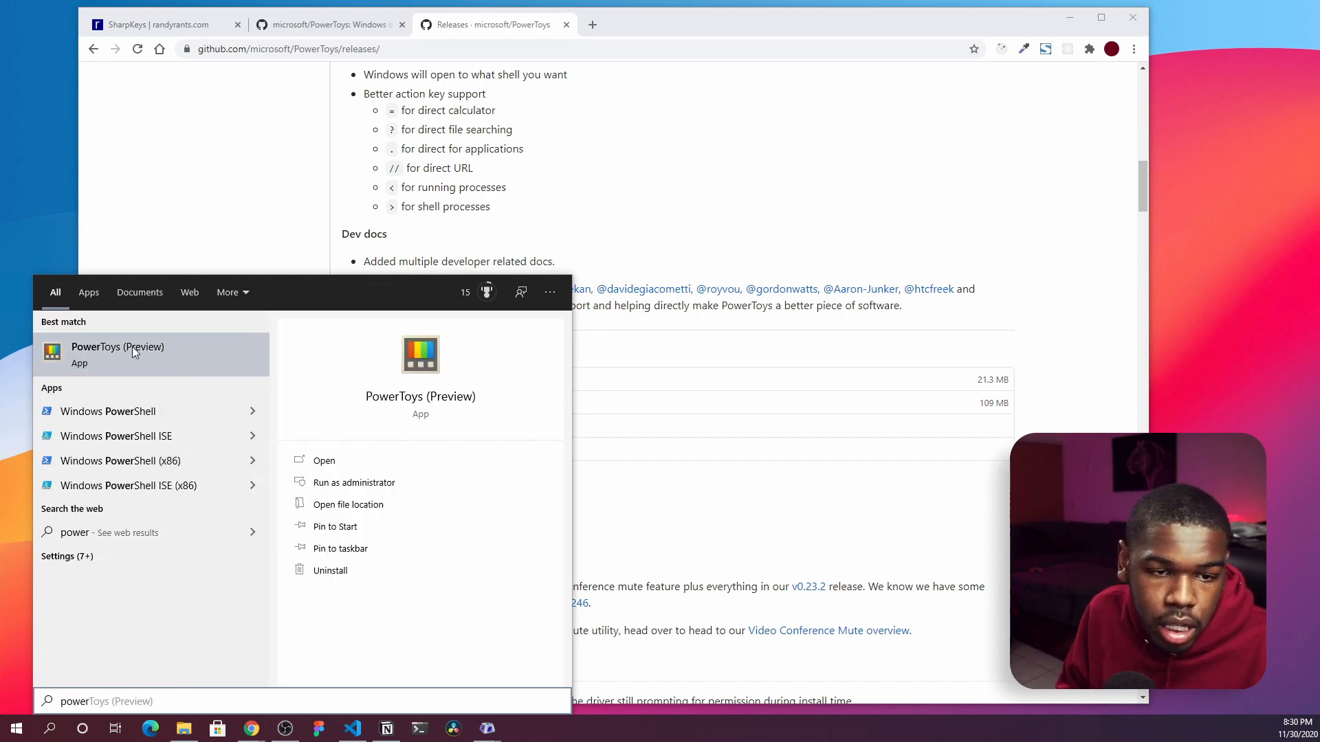
pyautogui.moveTo(354, 483)
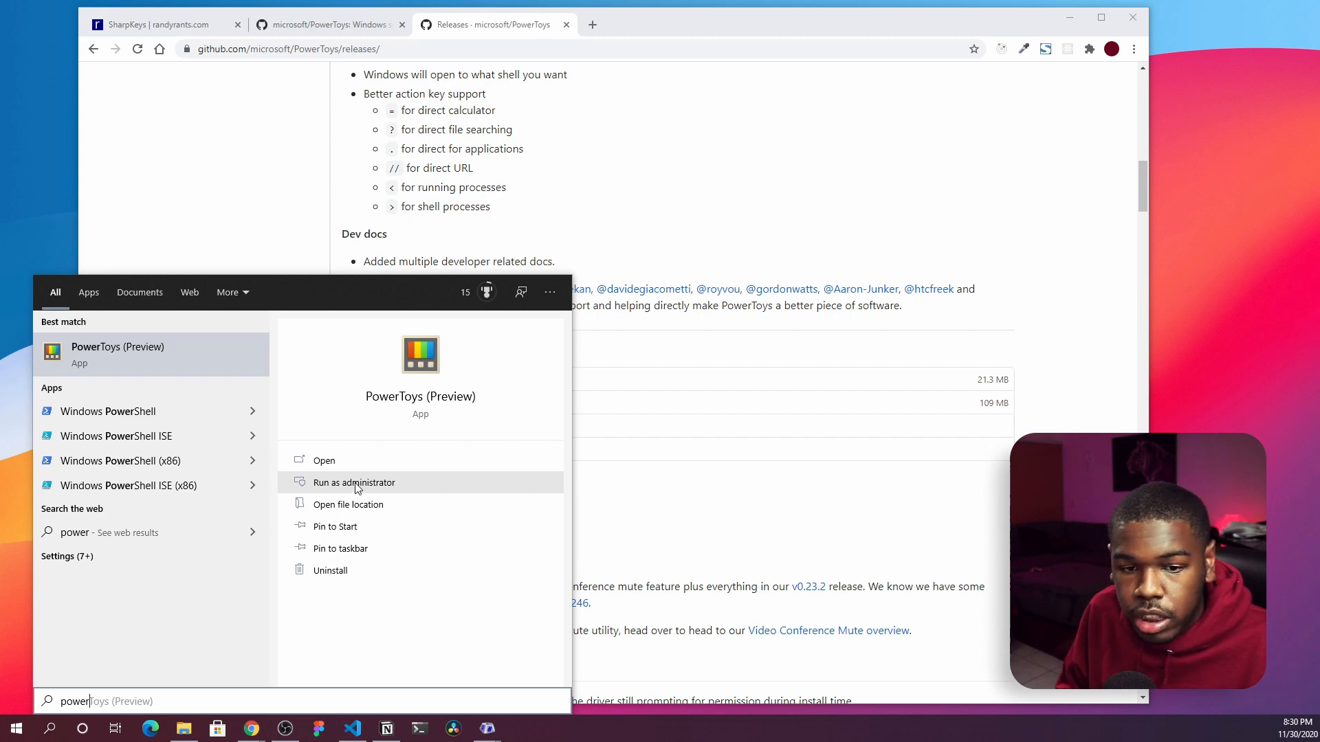
pyautogui.rightClick(117, 354)
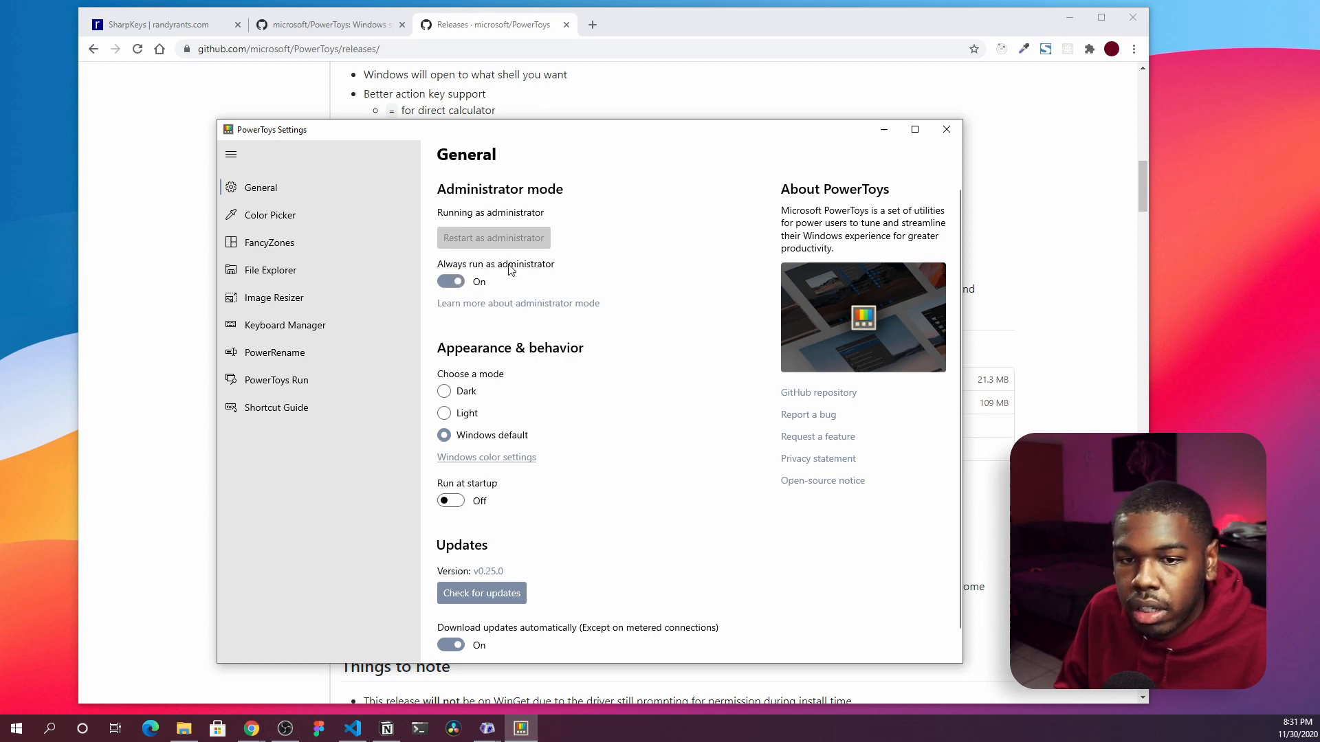
pyautogui.moveTo(293, 325)
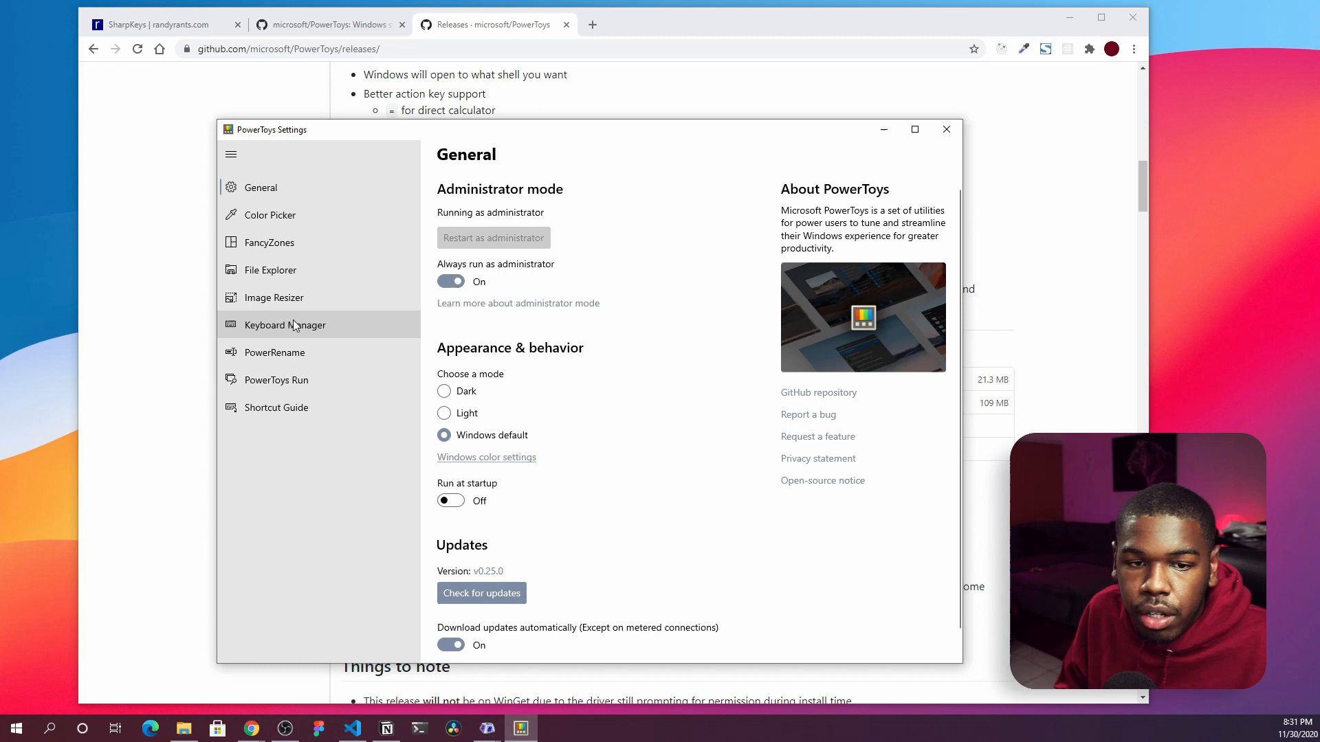
pyautogui.click(284, 325)
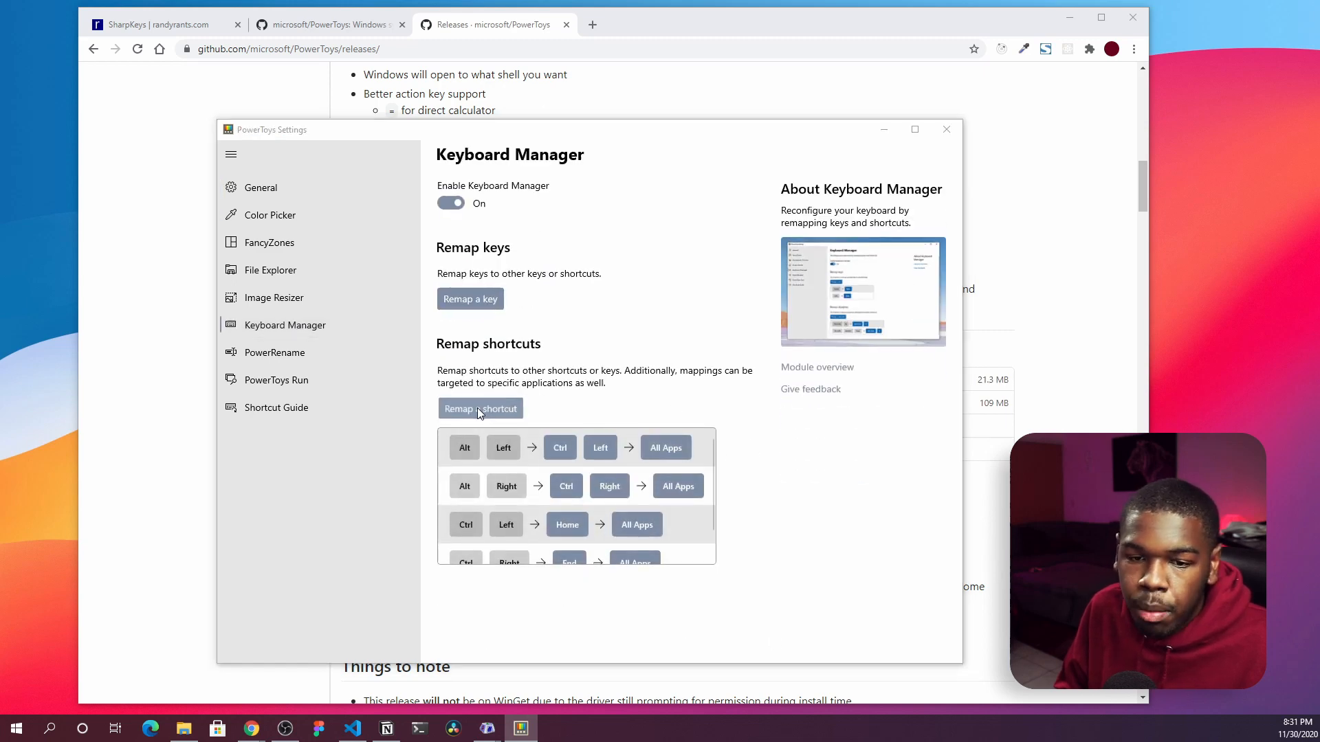
pyautogui.click(479, 408)
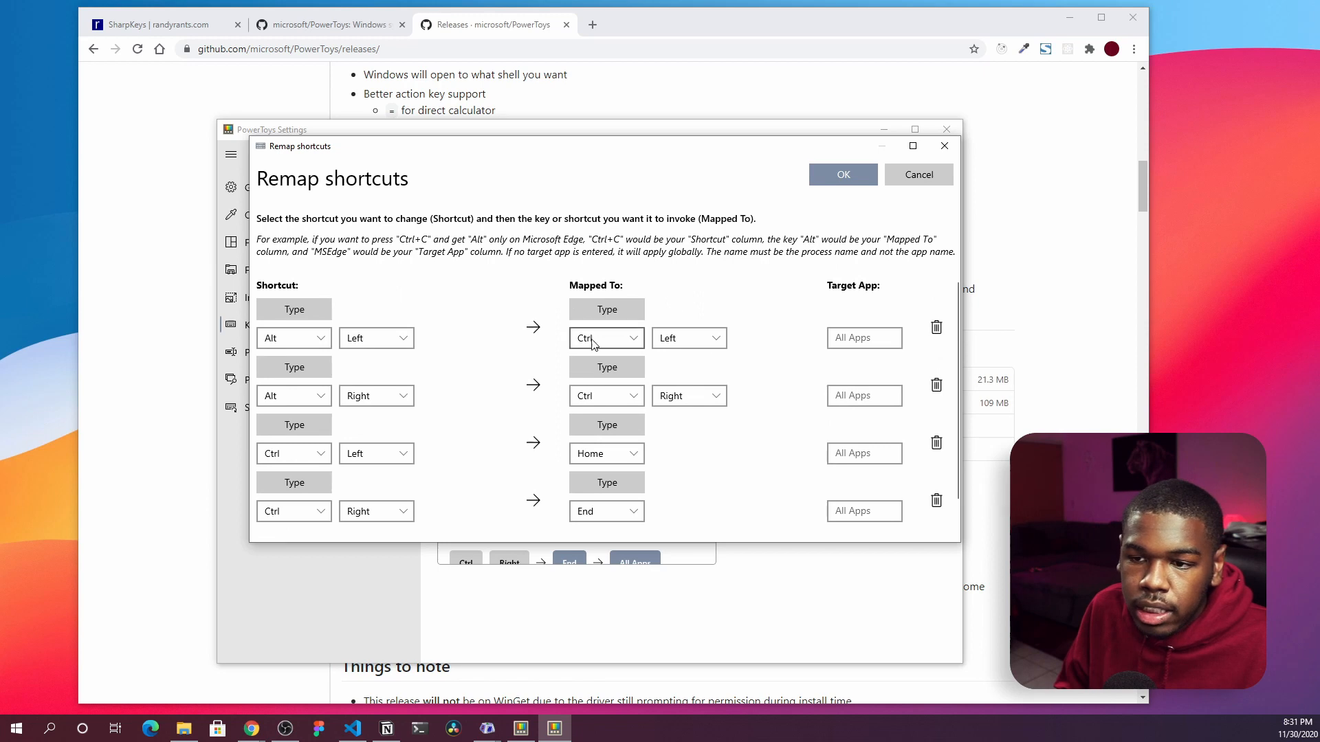
pyautogui.moveTo(409, 359)
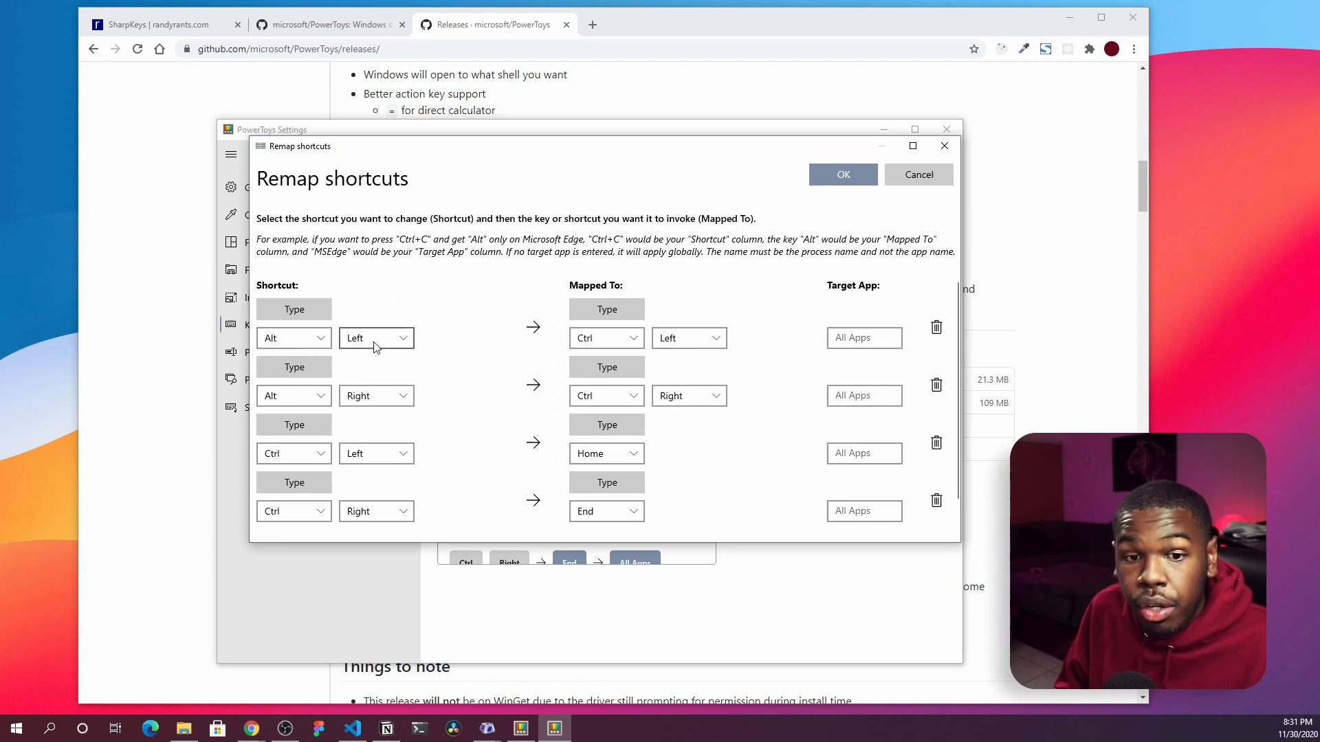
pyautogui.moveTo(361, 393)
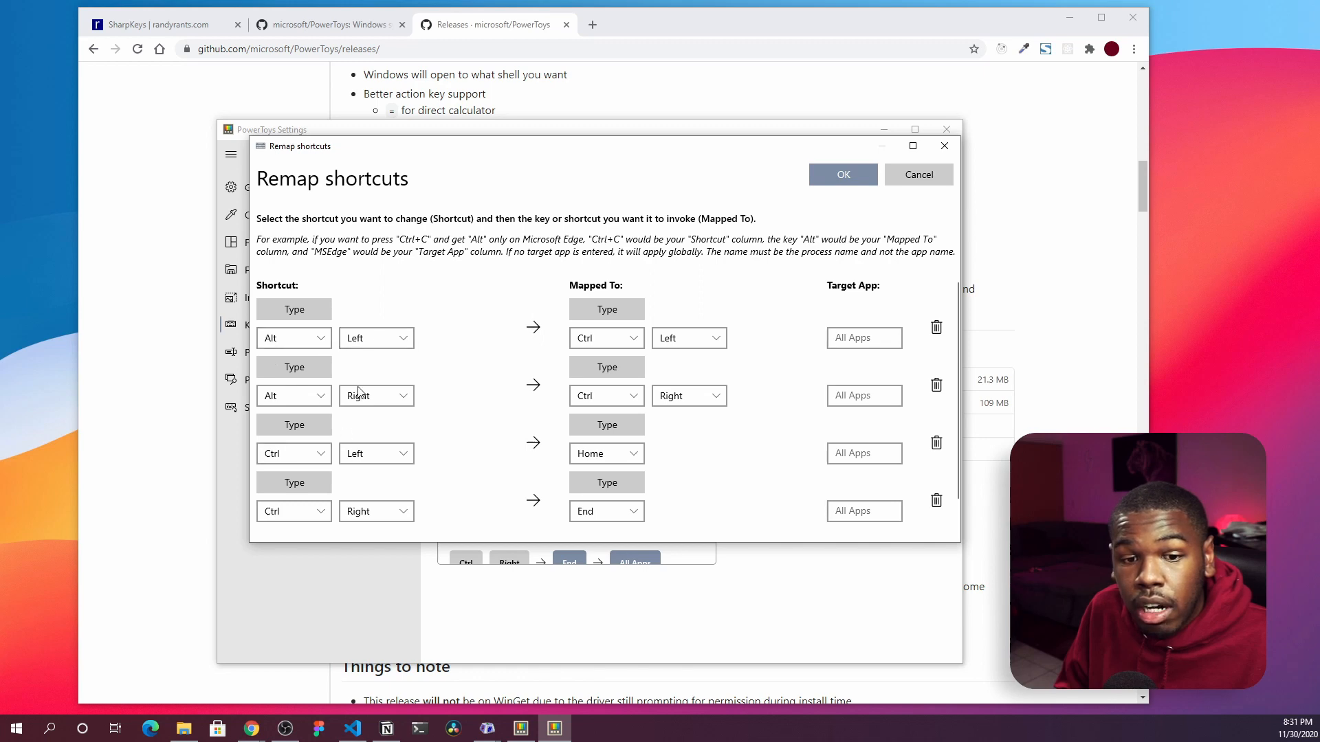
pyautogui.moveTo(590, 434)
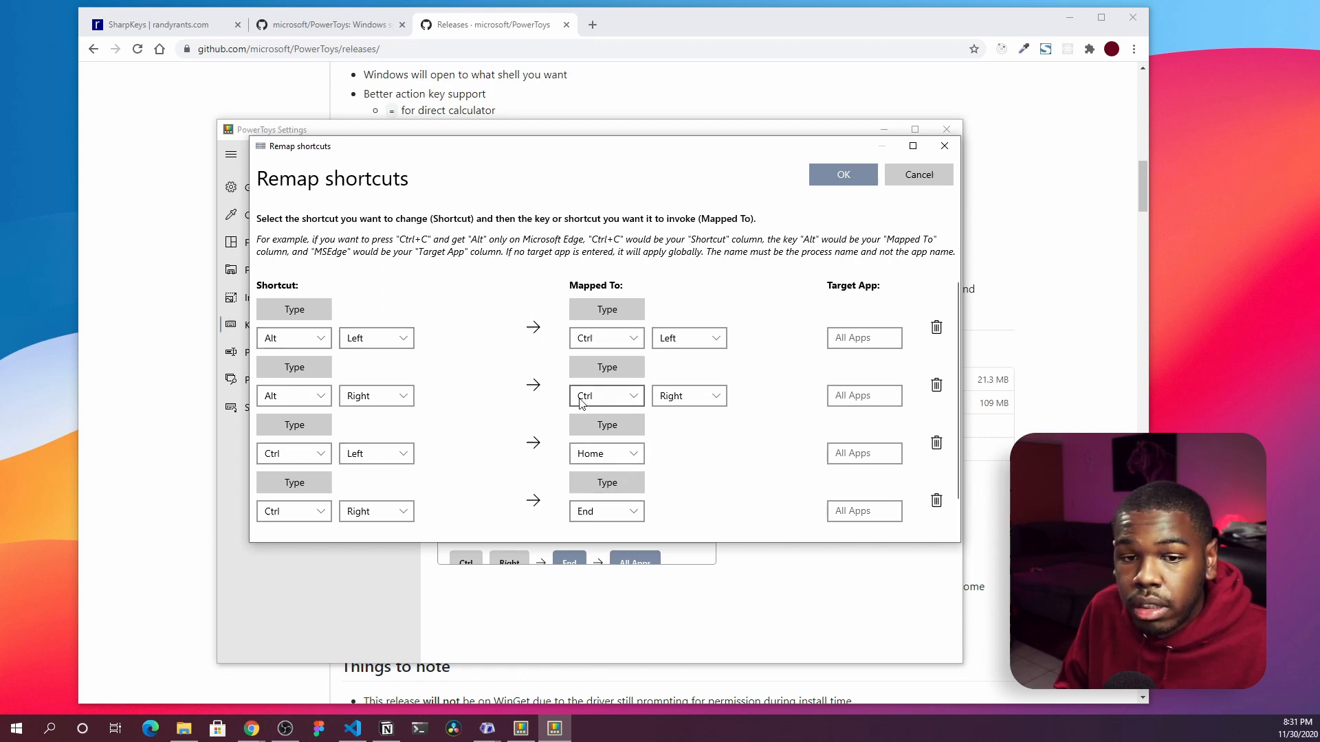
pyautogui.moveTo(569, 349)
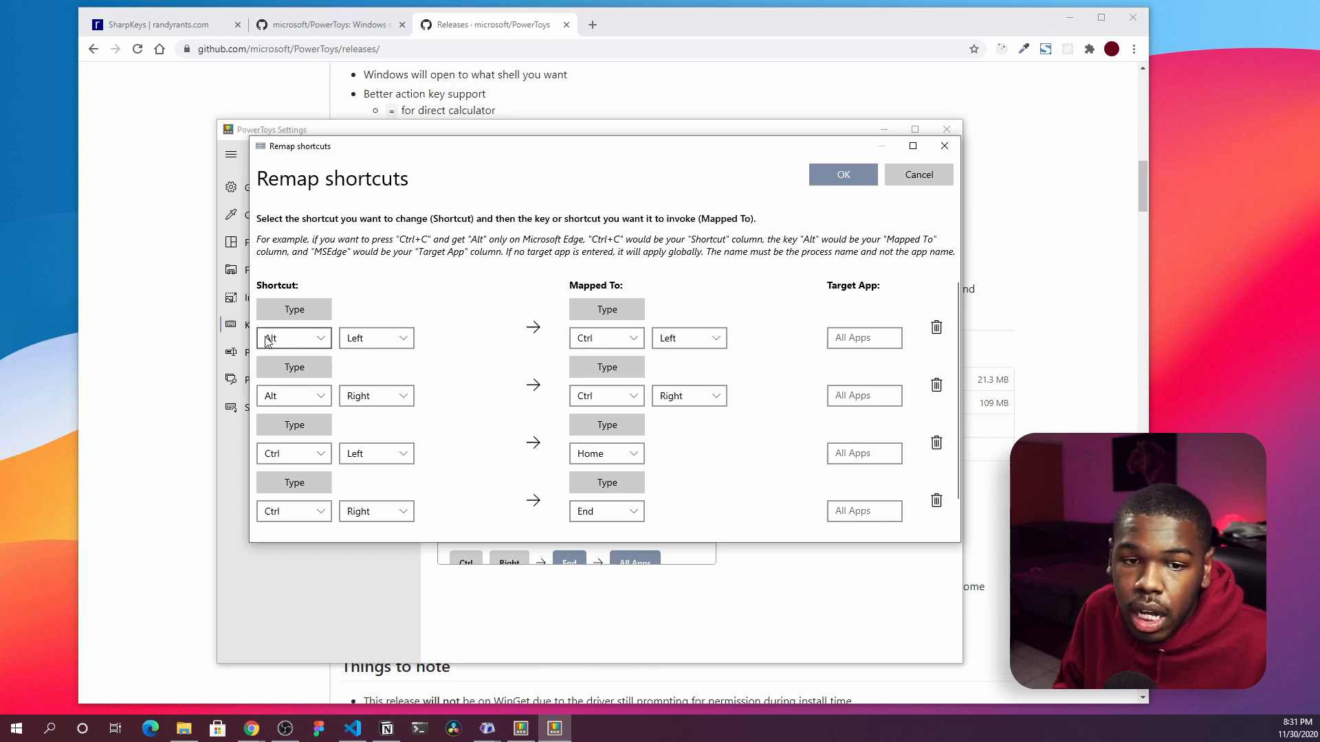
pyautogui.moveTo(330, 351)
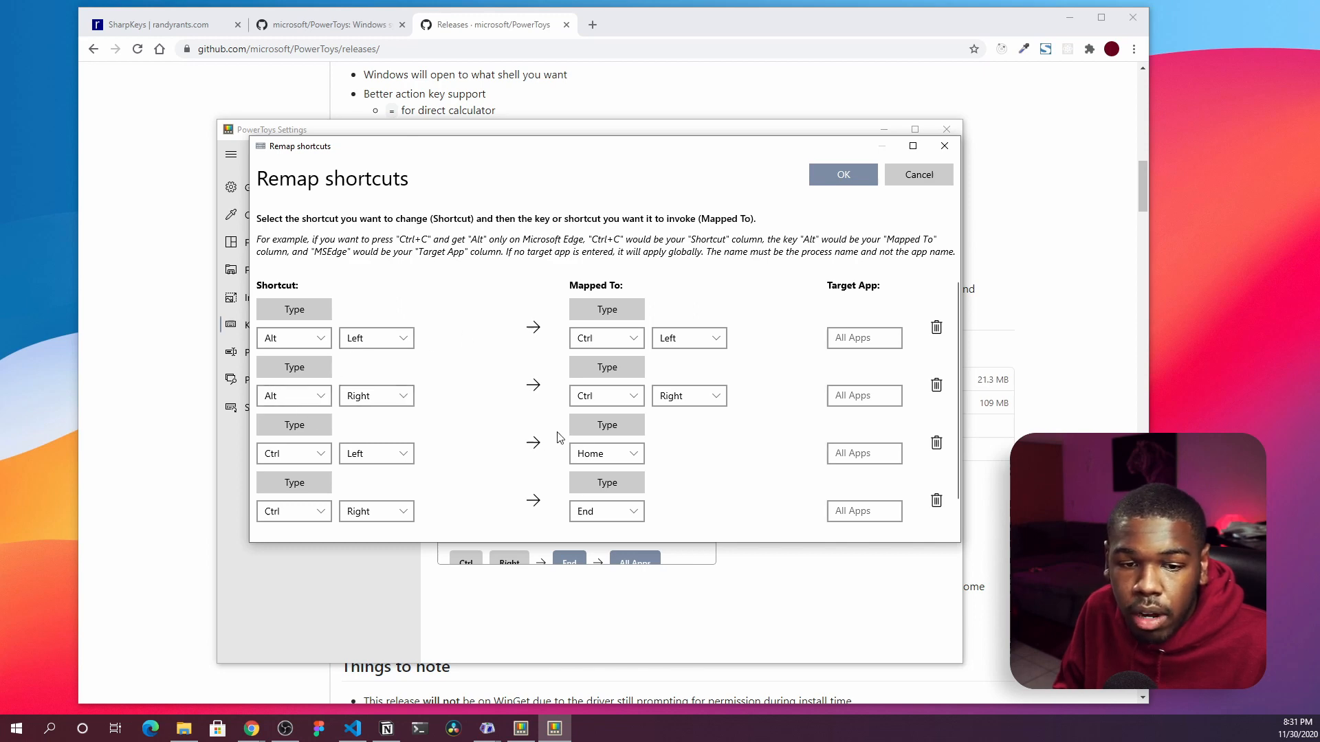
pyautogui.moveTo(286, 507)
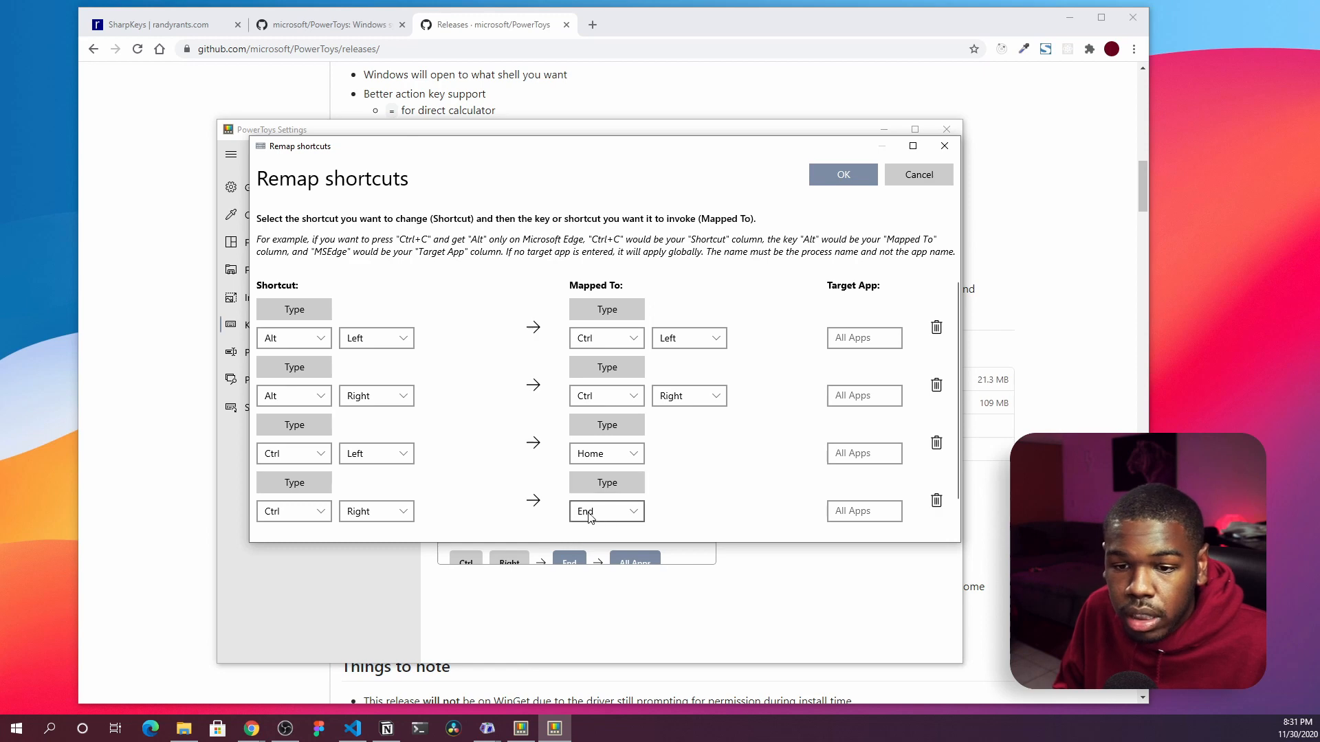
# - Apply the Alt+Left/Right and Ctrl+Left/Right shortcut remaps
pyautogui.click(352, 728)
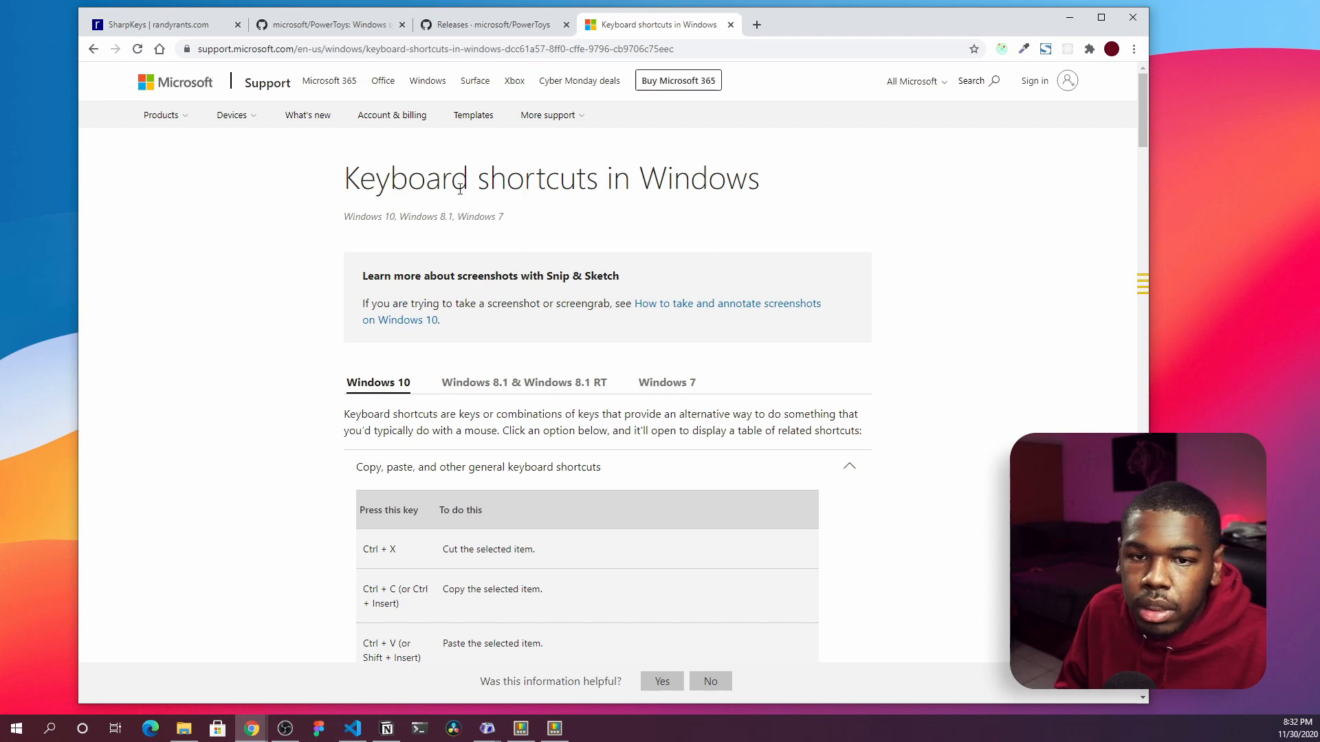
pyautogui.moveTo(909, 200)
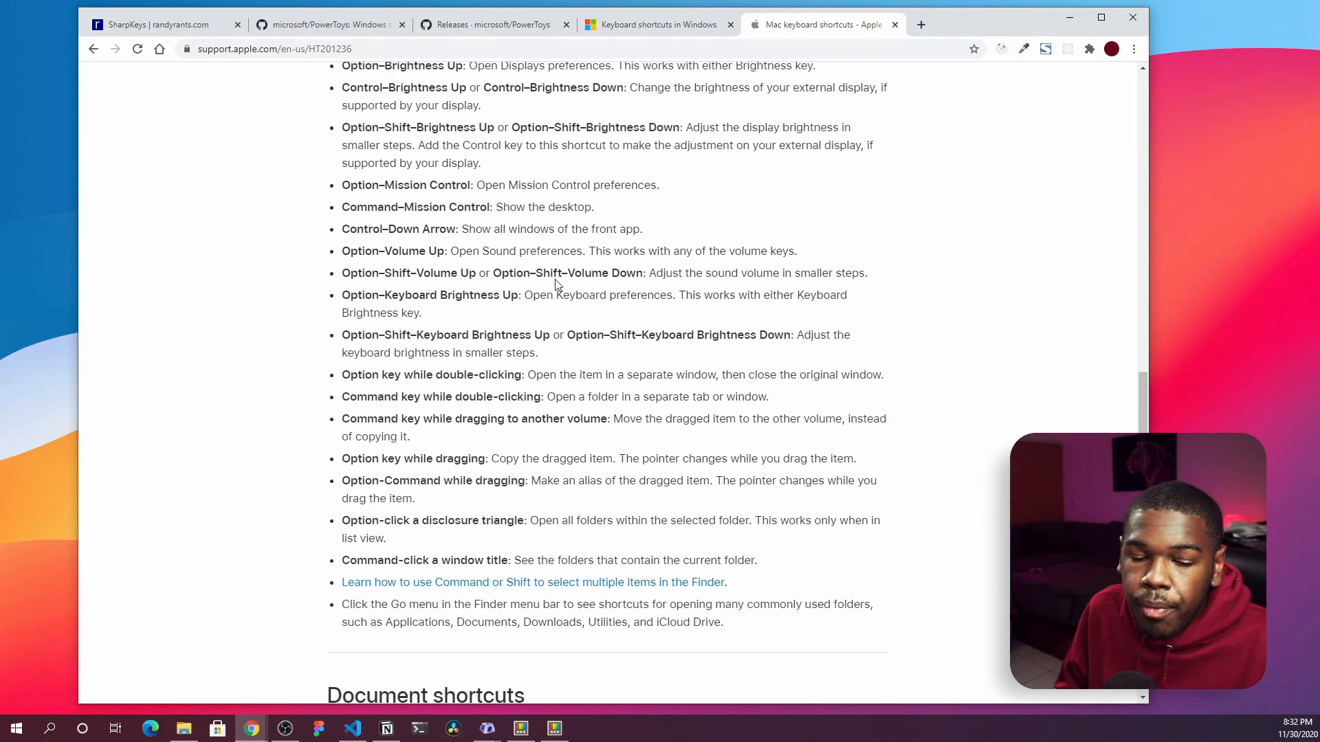
pyautogui.scroll(-3)
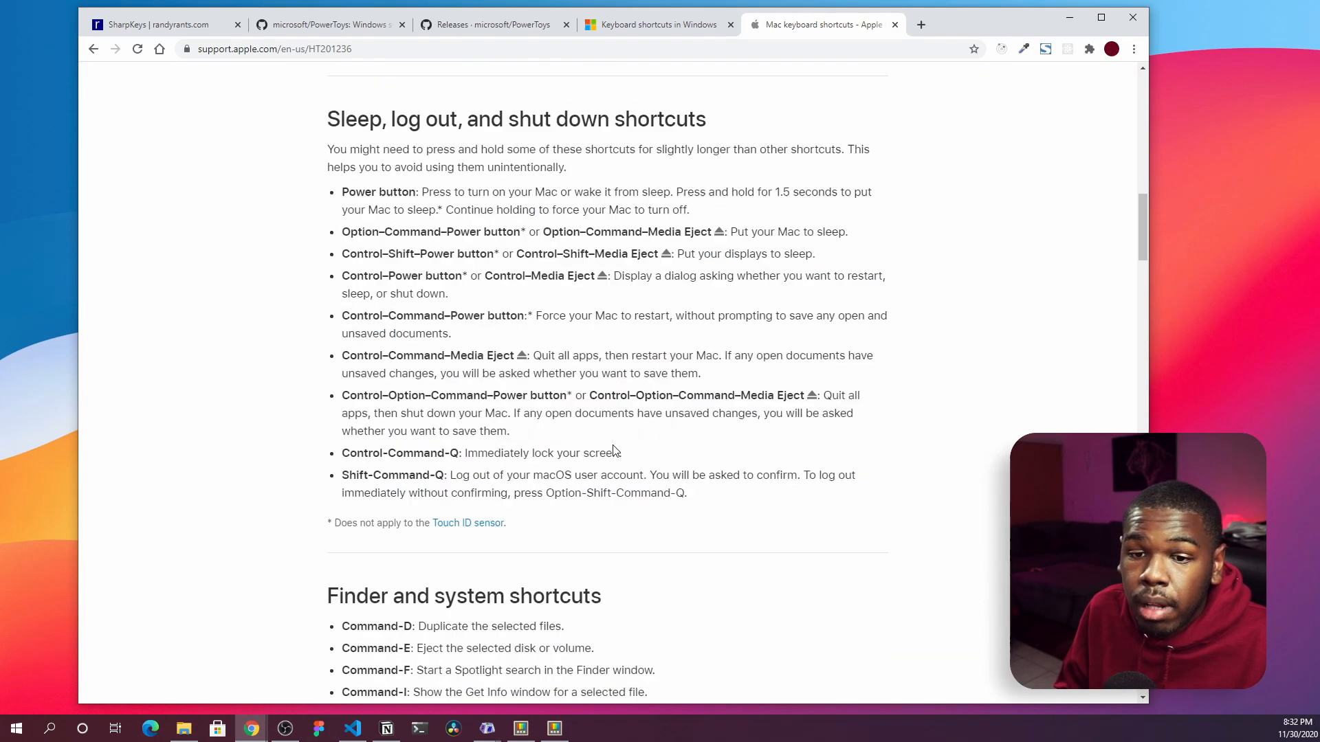
pyautogui.scroll(-3)
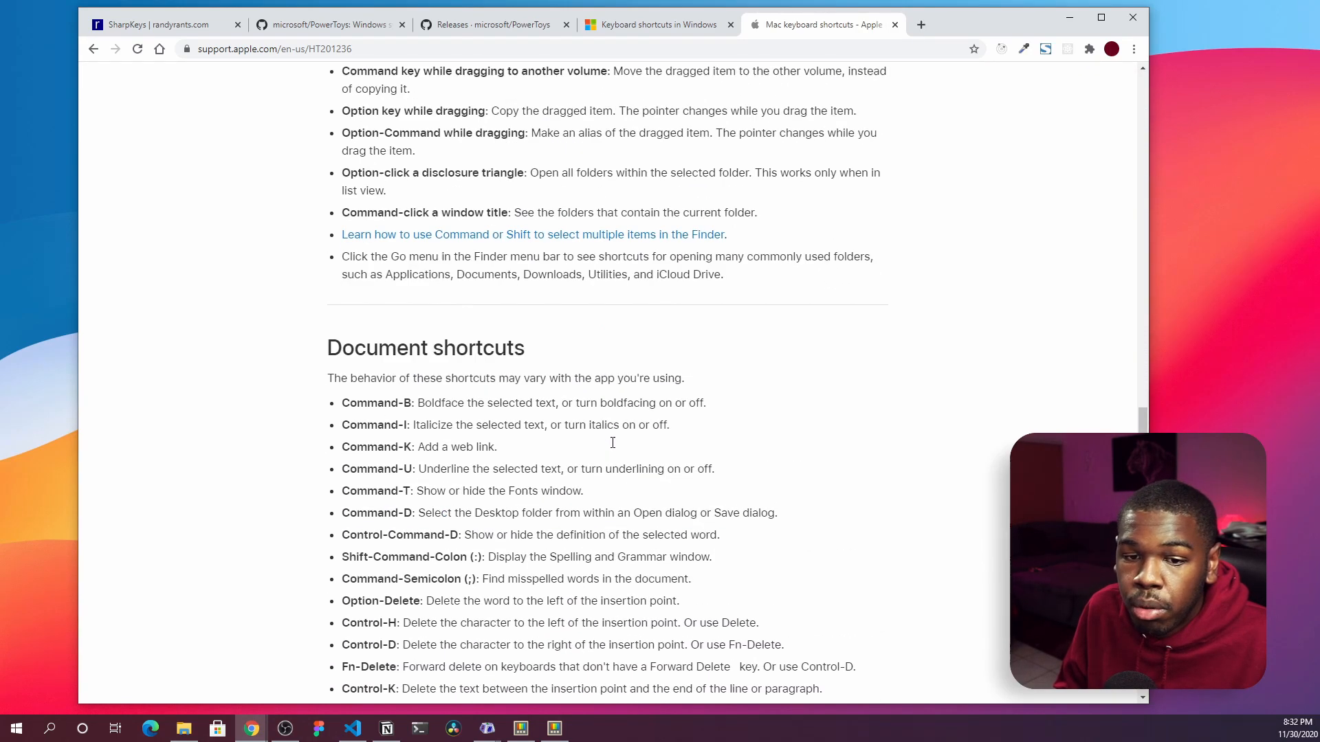
pyautogui.click(655, 24)
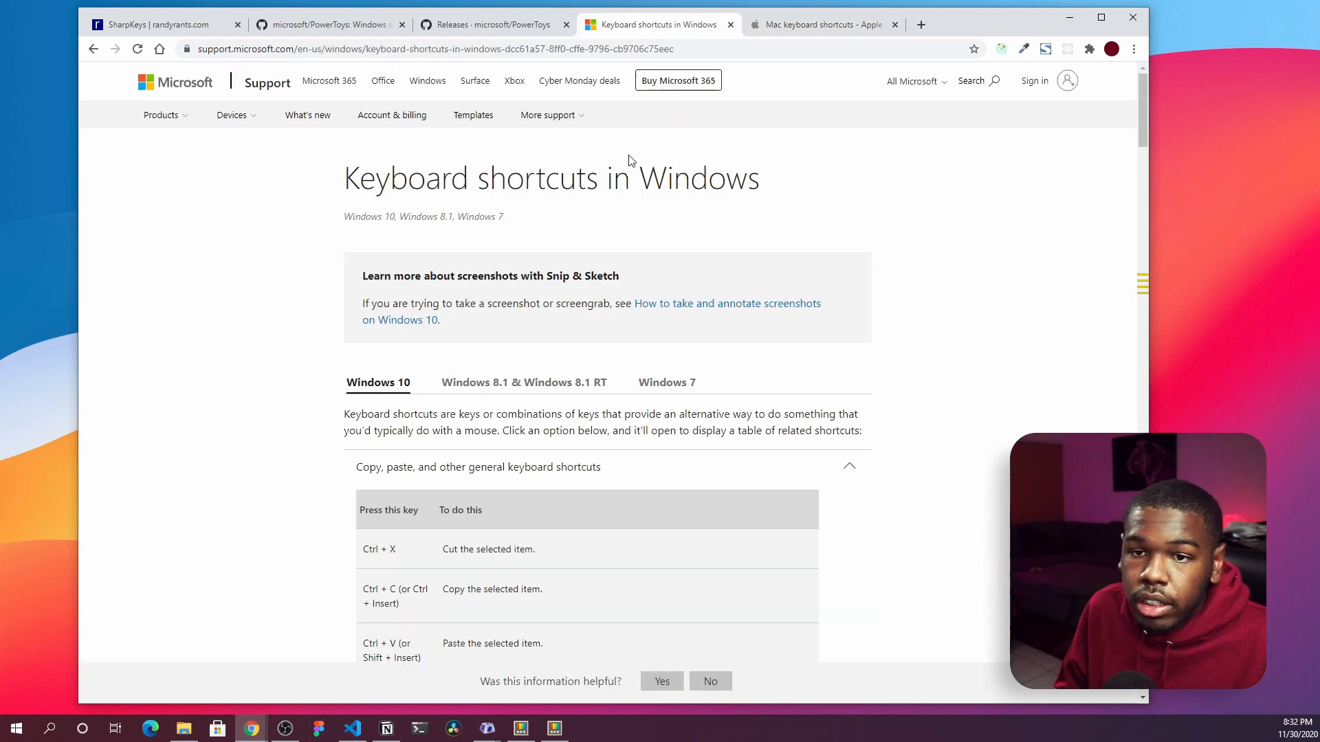